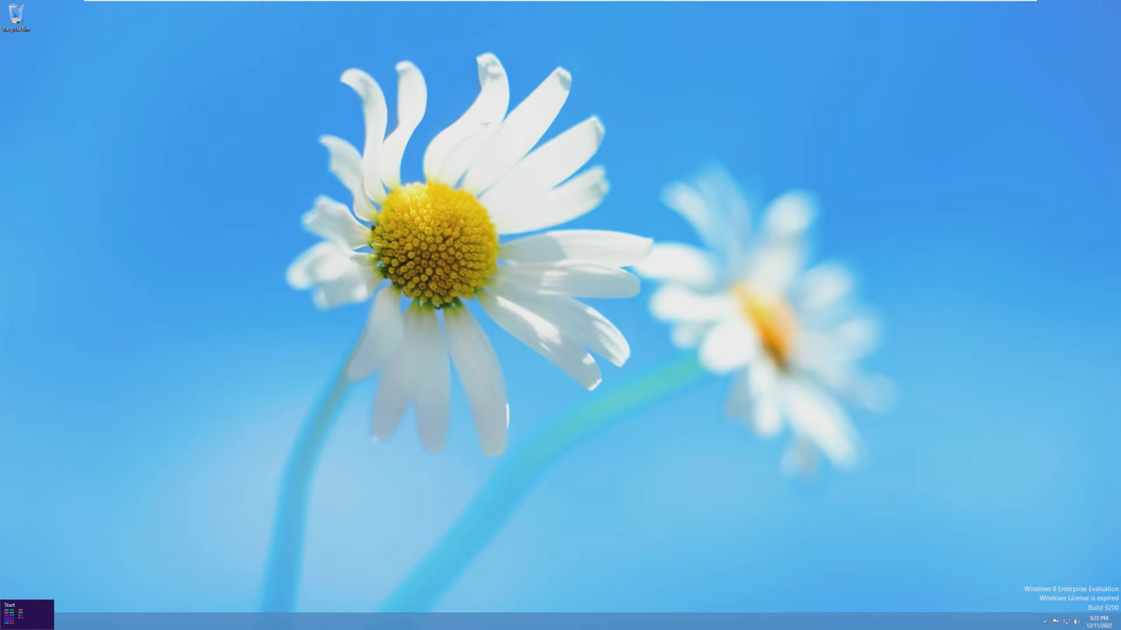
Step: Launch Task Manager from the Start button menu and expand it to full details
right_click(10, 608)
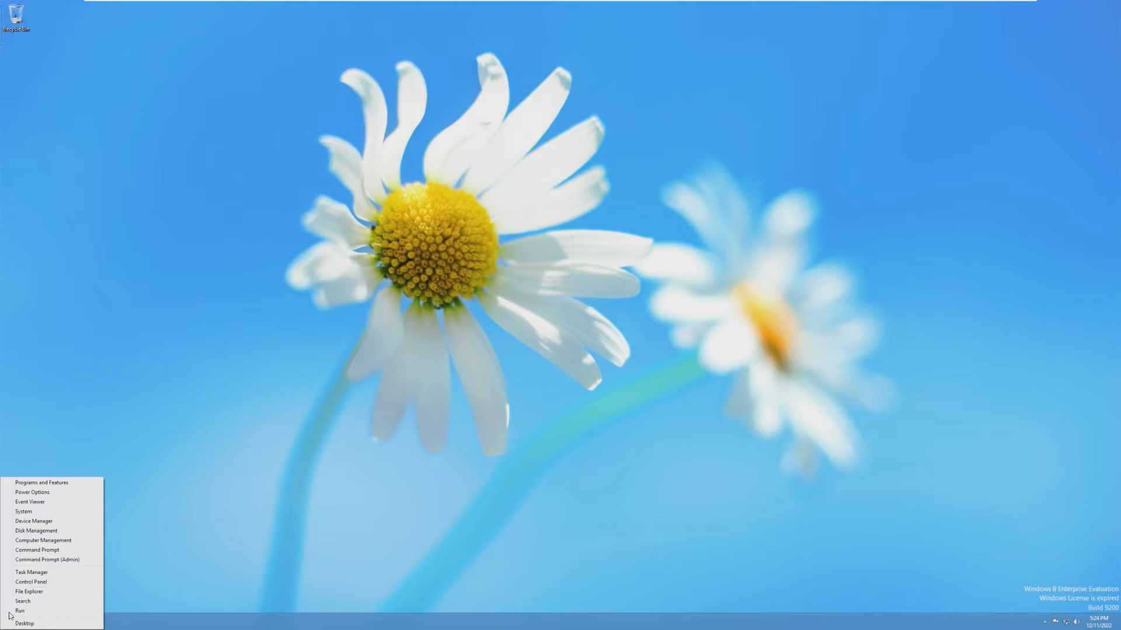
left_click(31, 571)
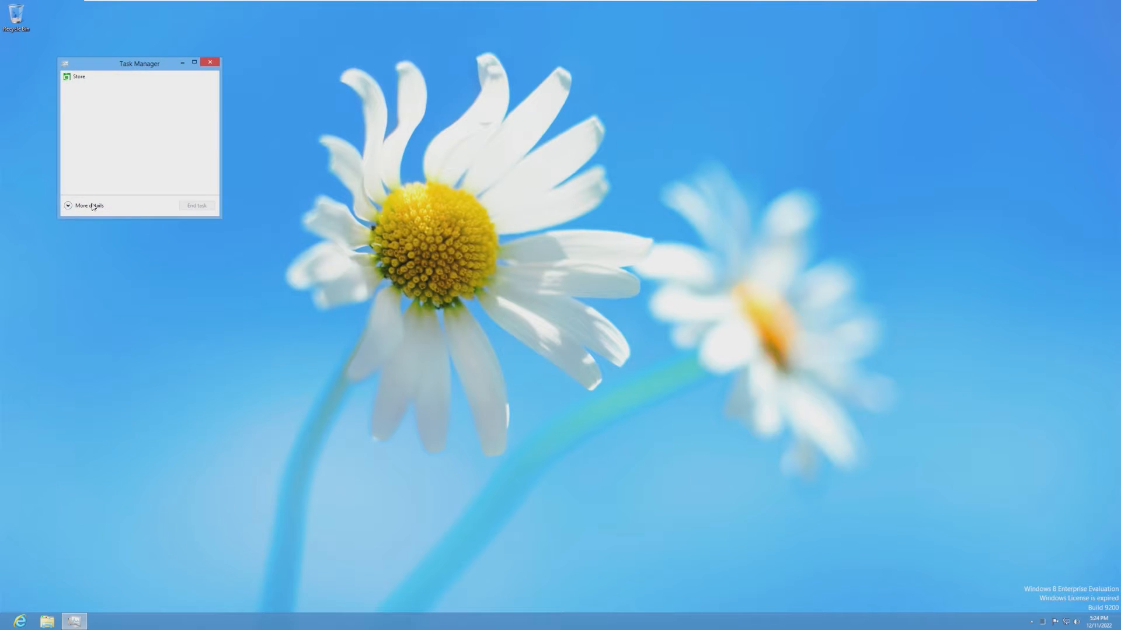
left_click(88, 206)
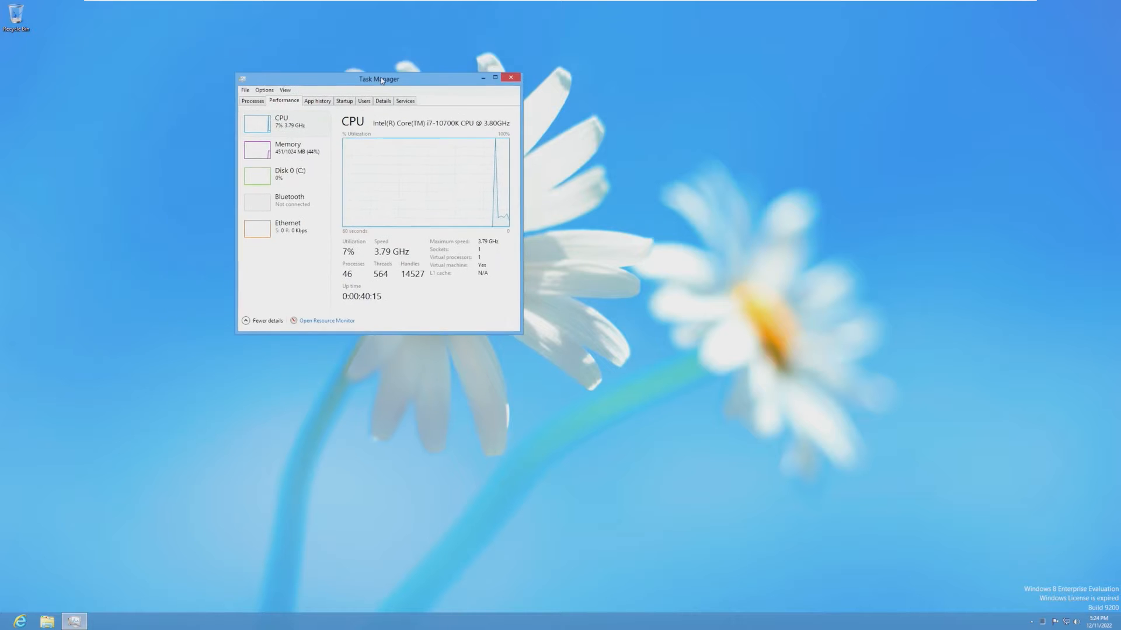
left_click_drag(378, 79, 1036, 507)
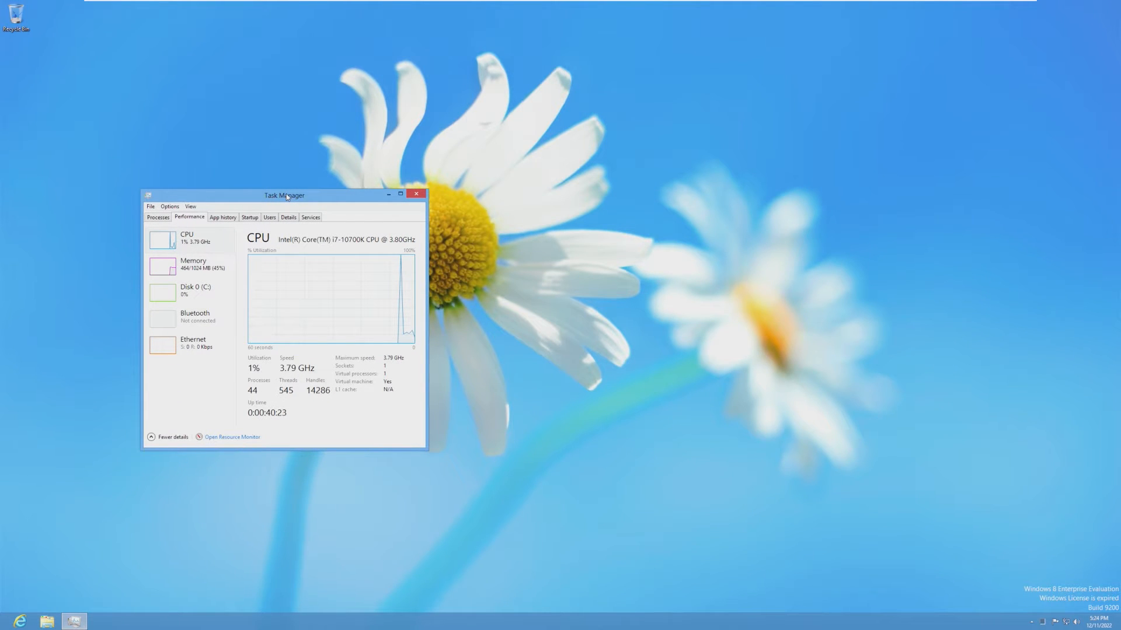
Step: Show the Memory performance graph (about 471 MB of 1 GB in use) and reposition the window
left_click(190, 266)
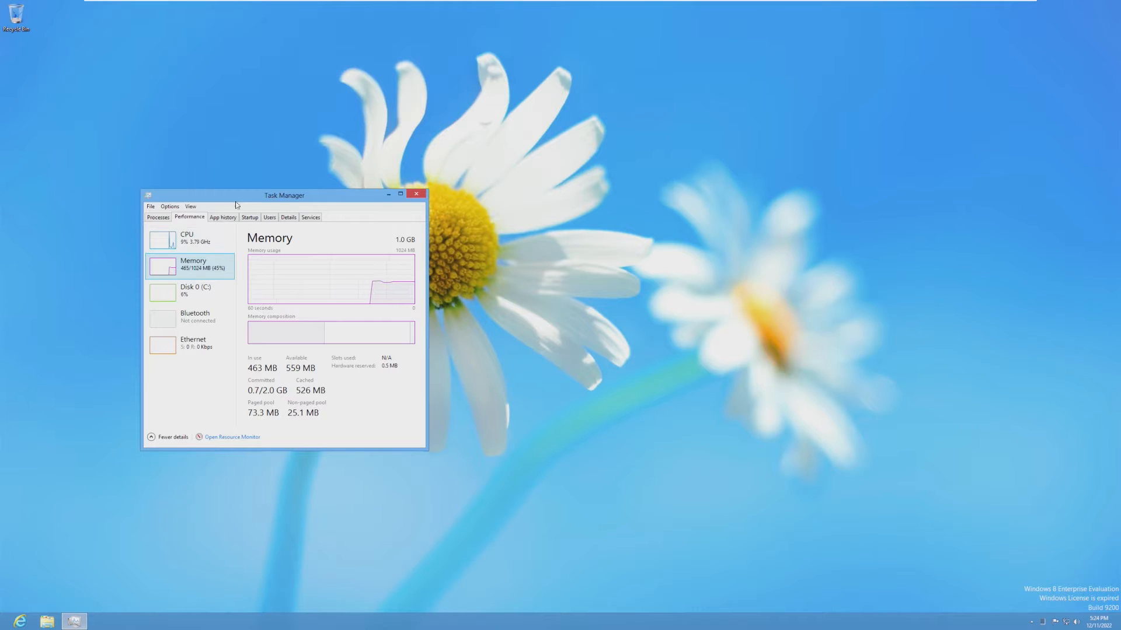
left_click_drag(284, 195, 364, 188)
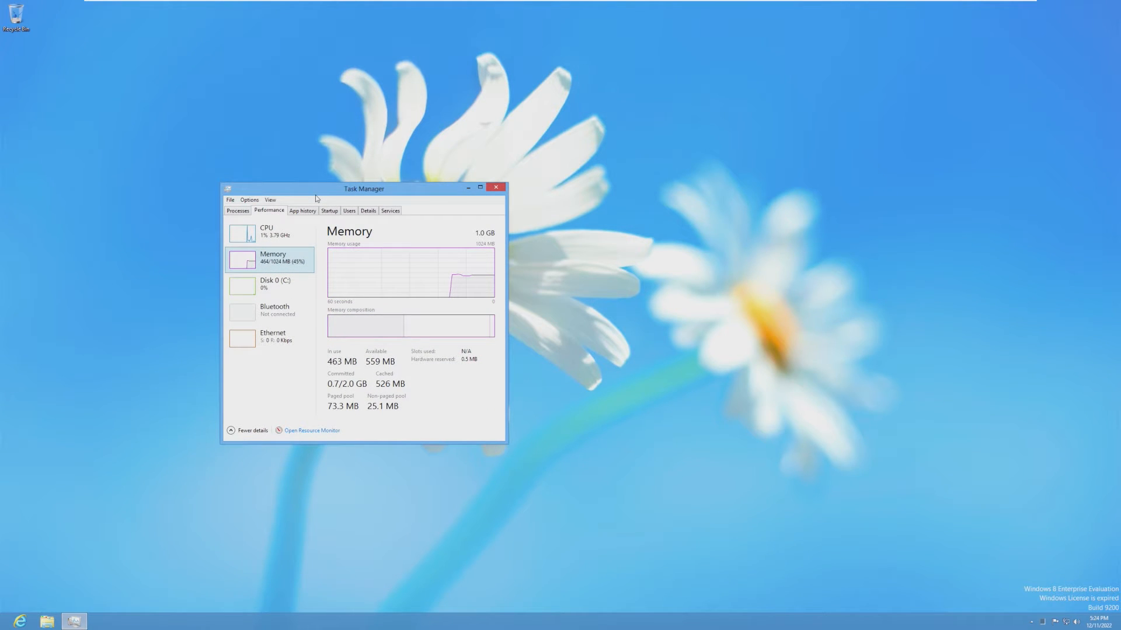
left_click_drag(363, 189, 328, 228)
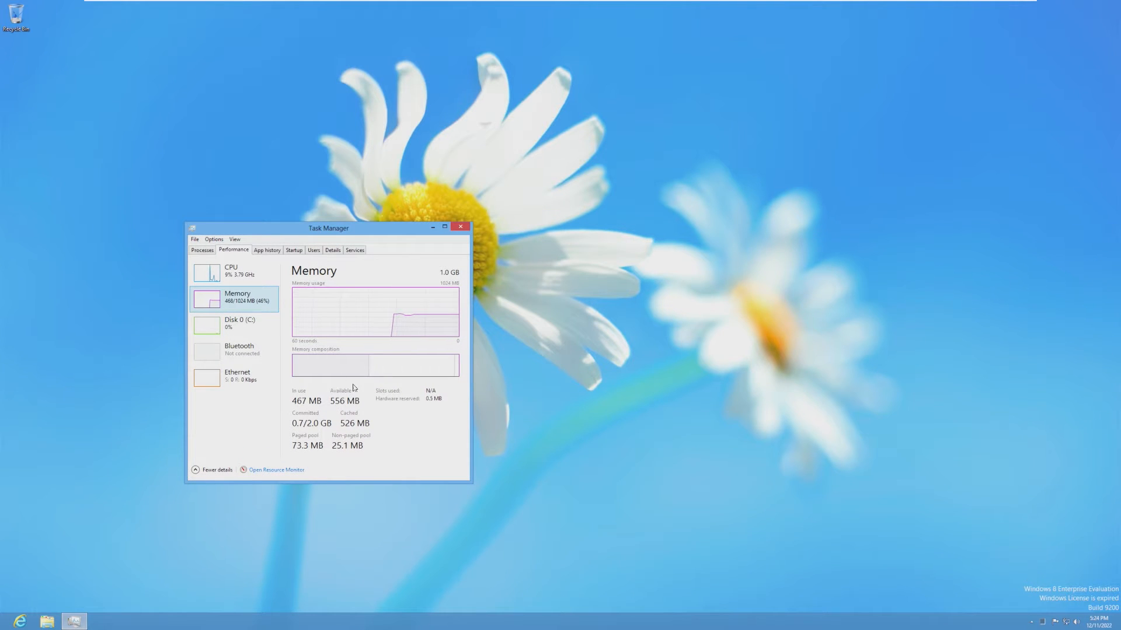
mouse_move(286, 278)
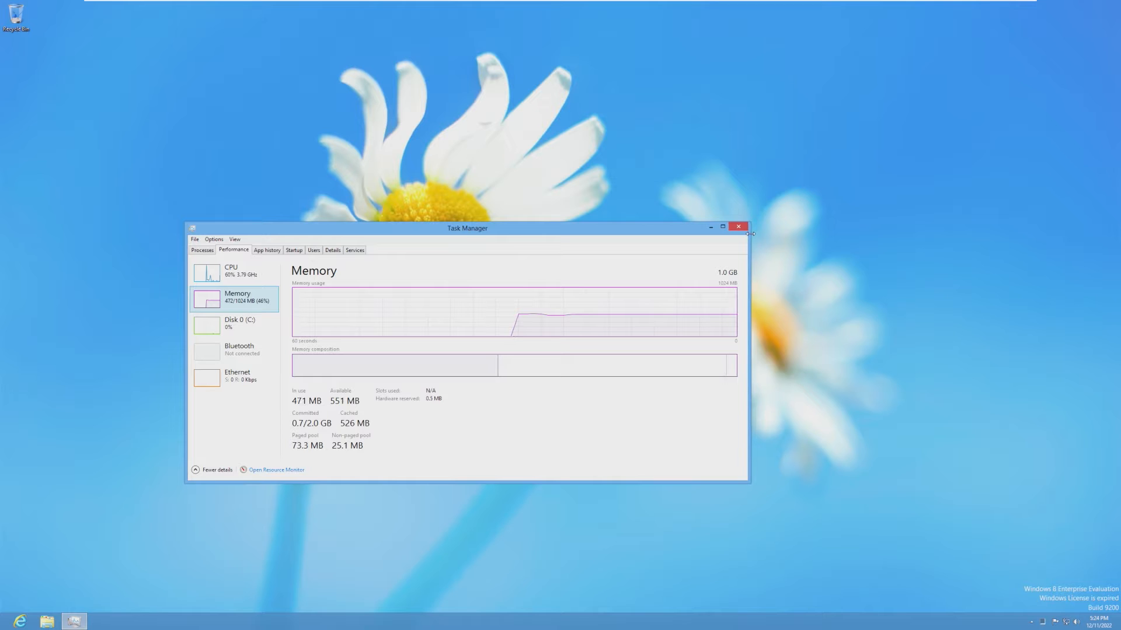
key("Win")
type("c")
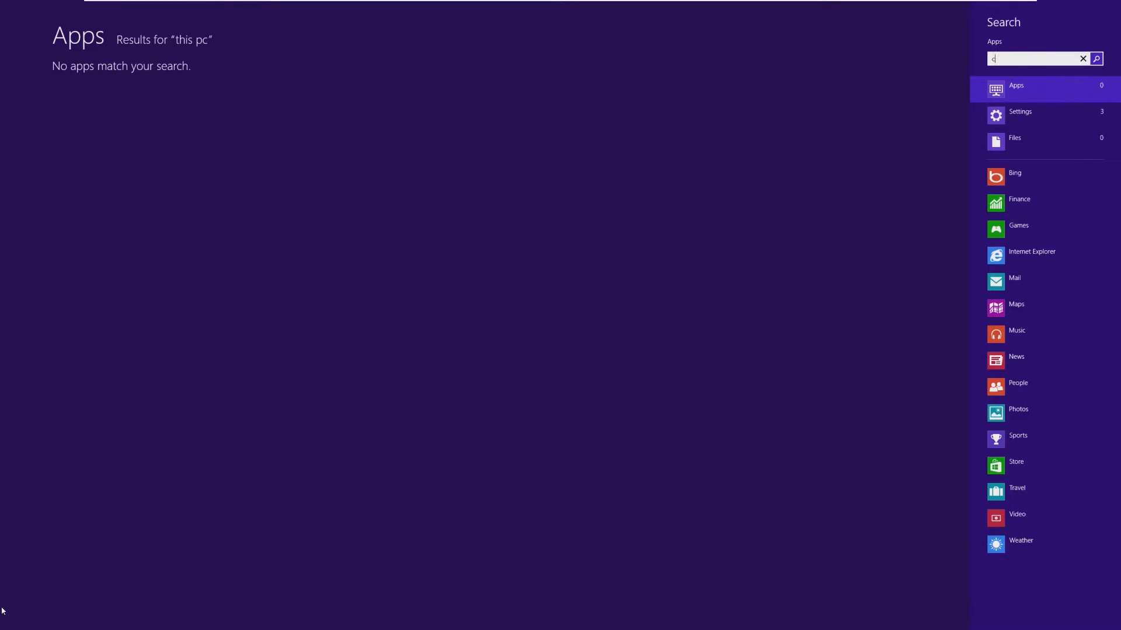
Step: Search the Start screen for 'compu' and choose an action for the Computer result
type("ompu")
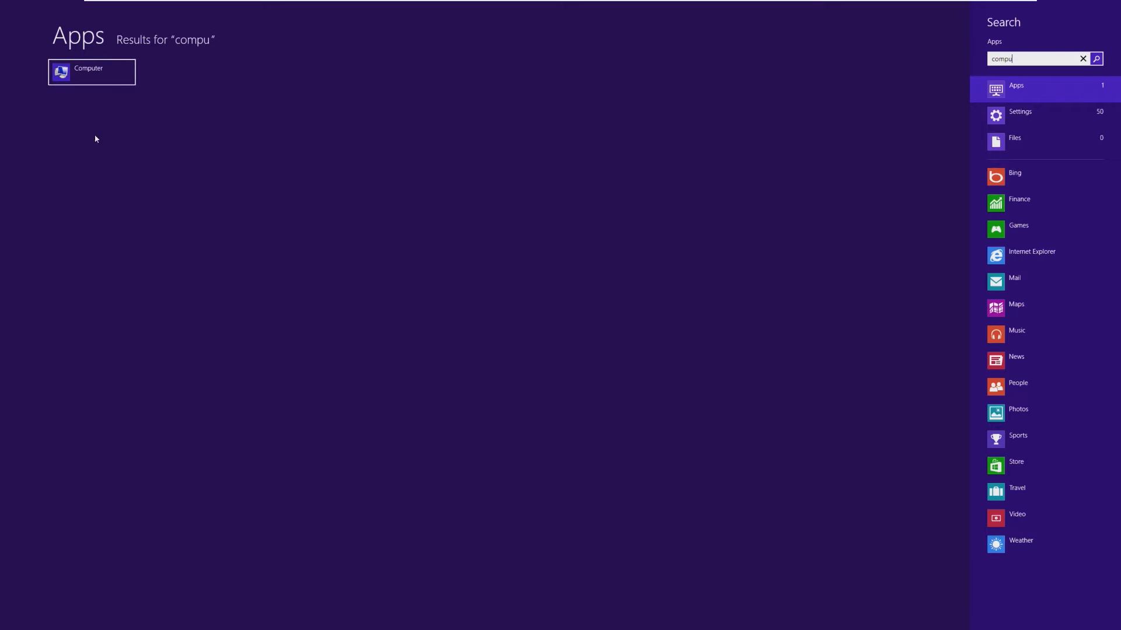
right_click(91, 71)
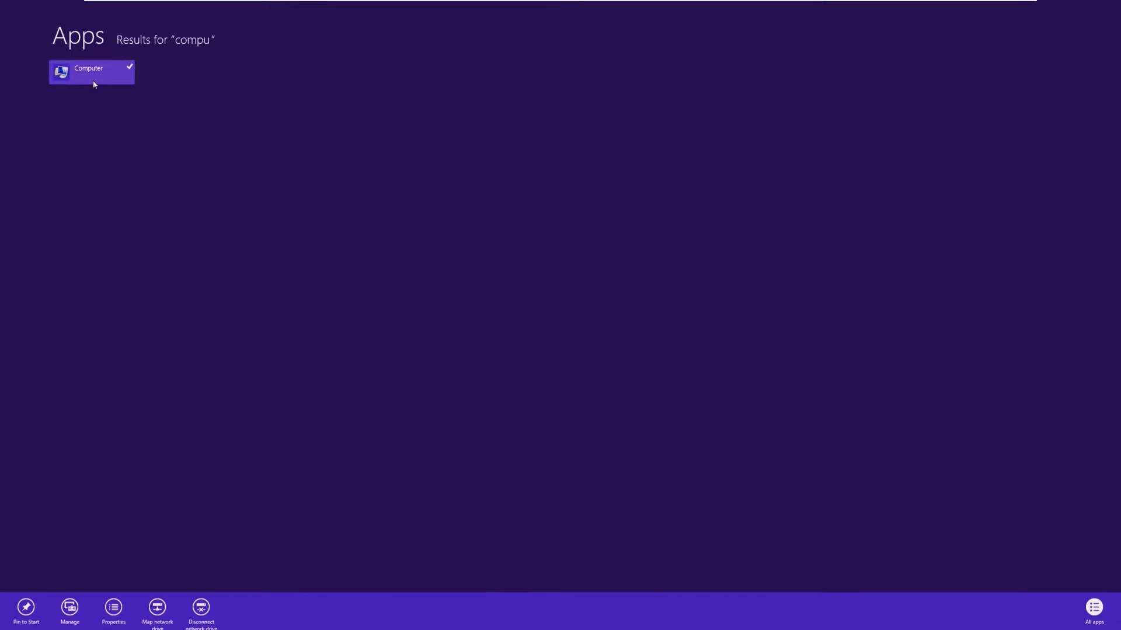
left_click(113, 610)
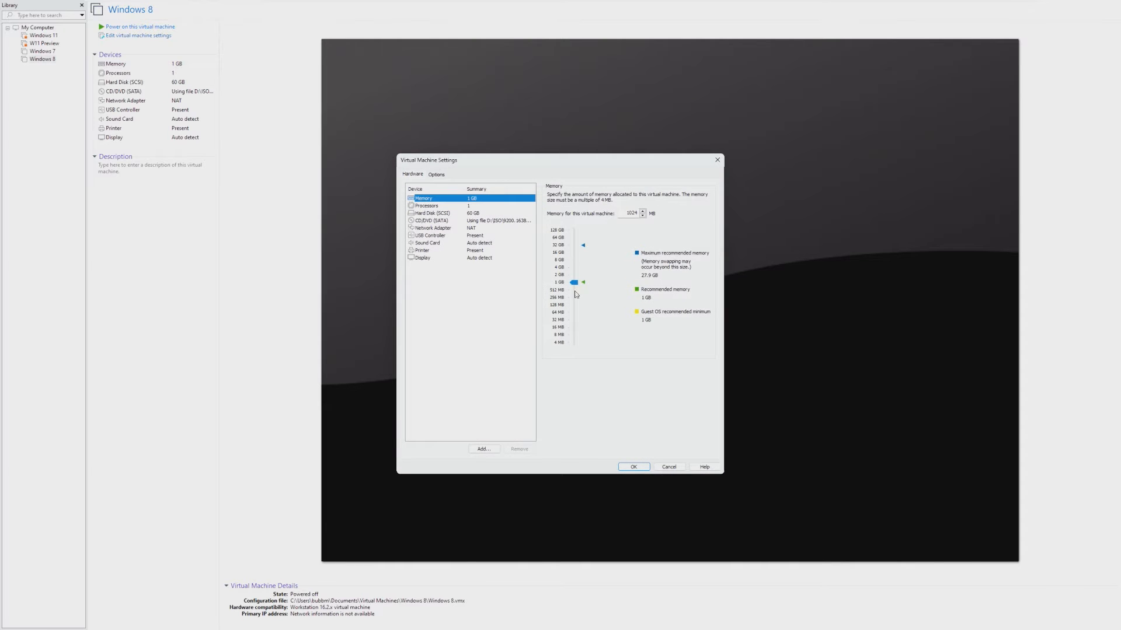
Step: Confirm the VM's memory lowered below 1 GB in Virtual Machine Settings
left_click(631, 467)
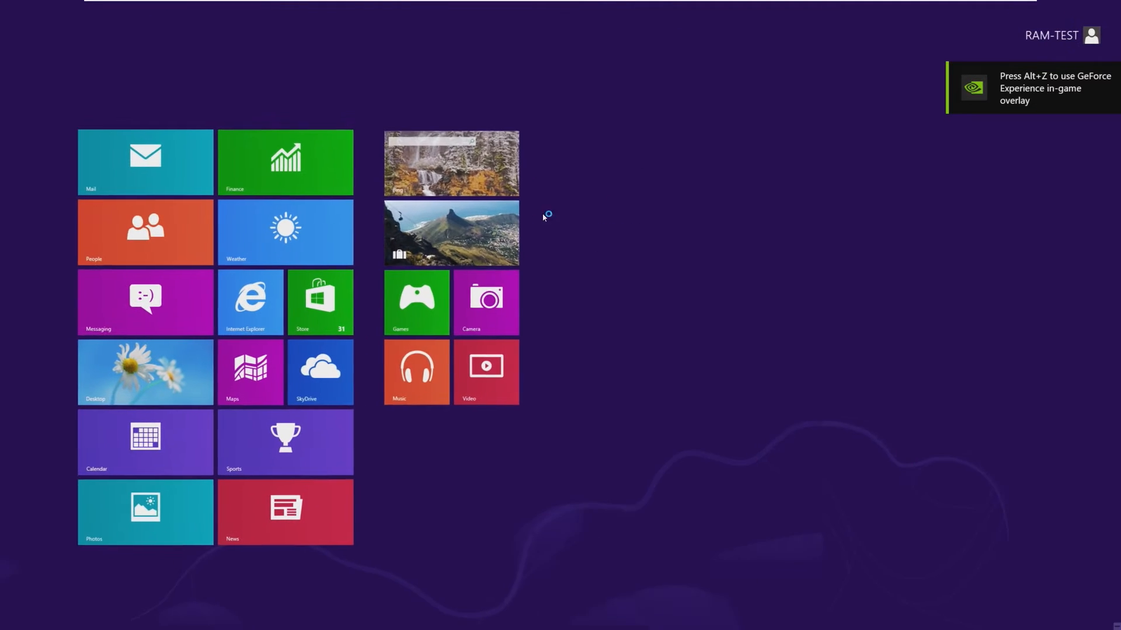
Step: From the desktop, write 'Typing' in Notepad and close it without saving
left_click(145, 371)
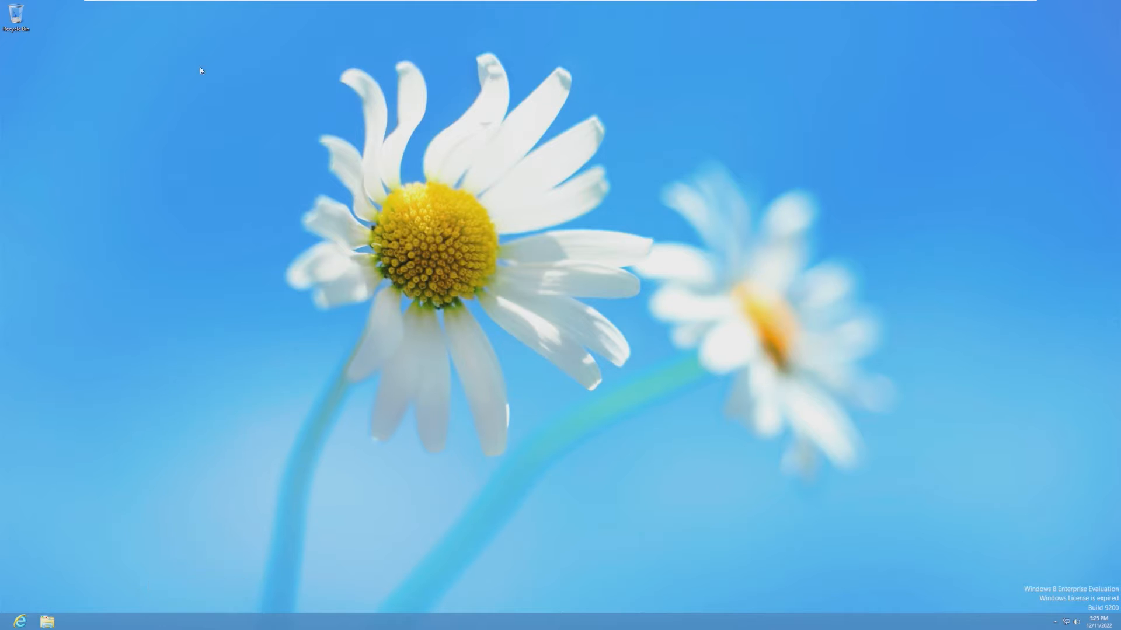
left_click(72, 619)
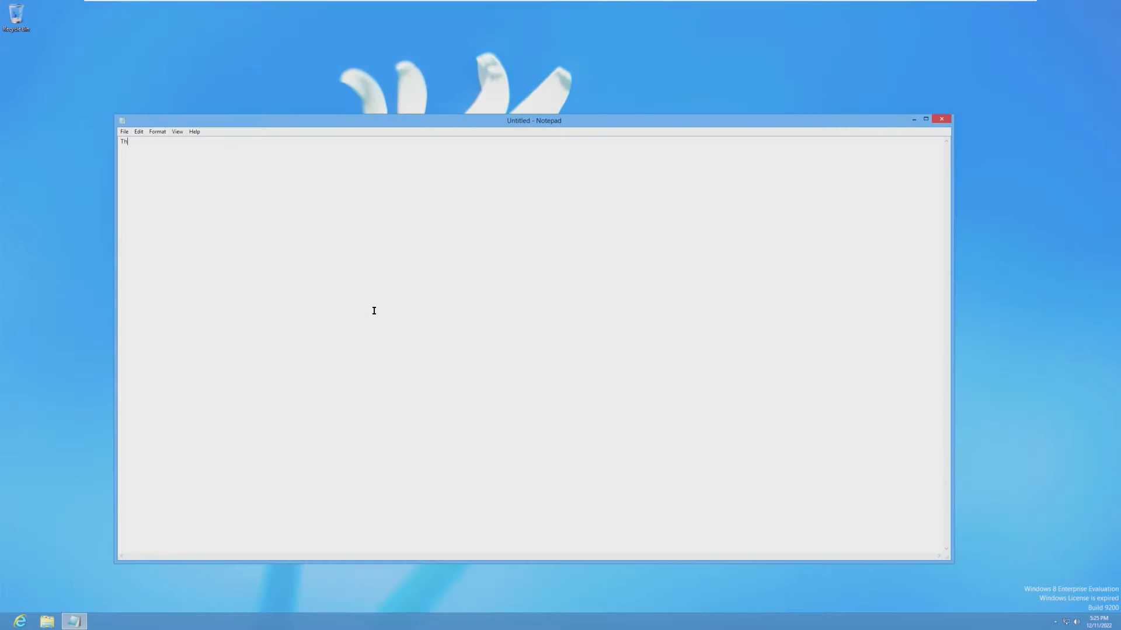
type("yping")
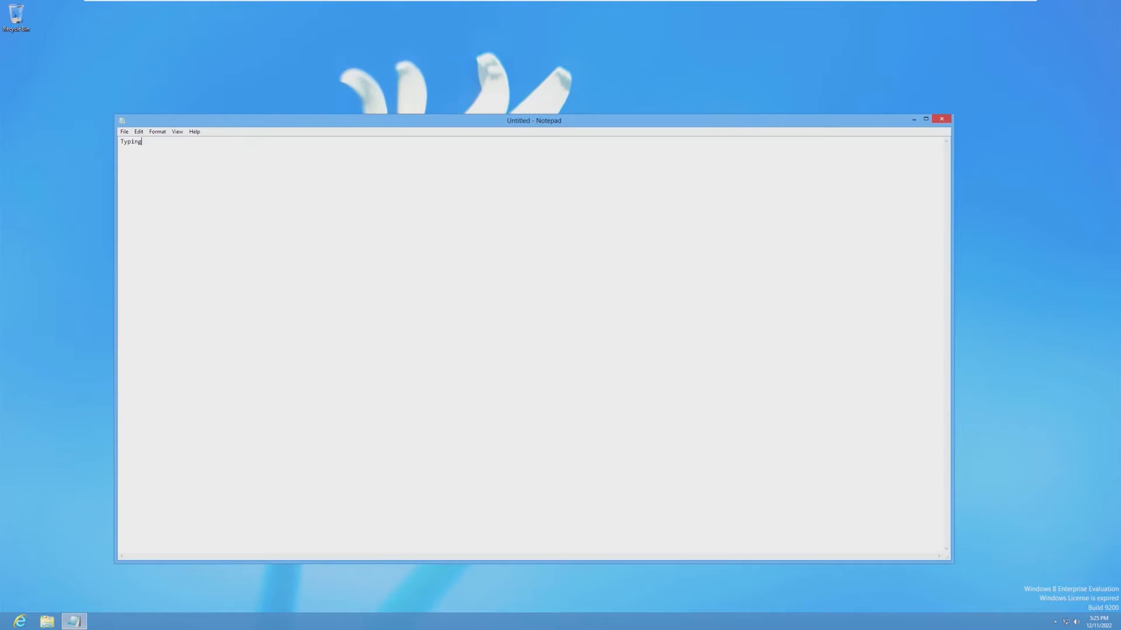
left_click(940, 119)
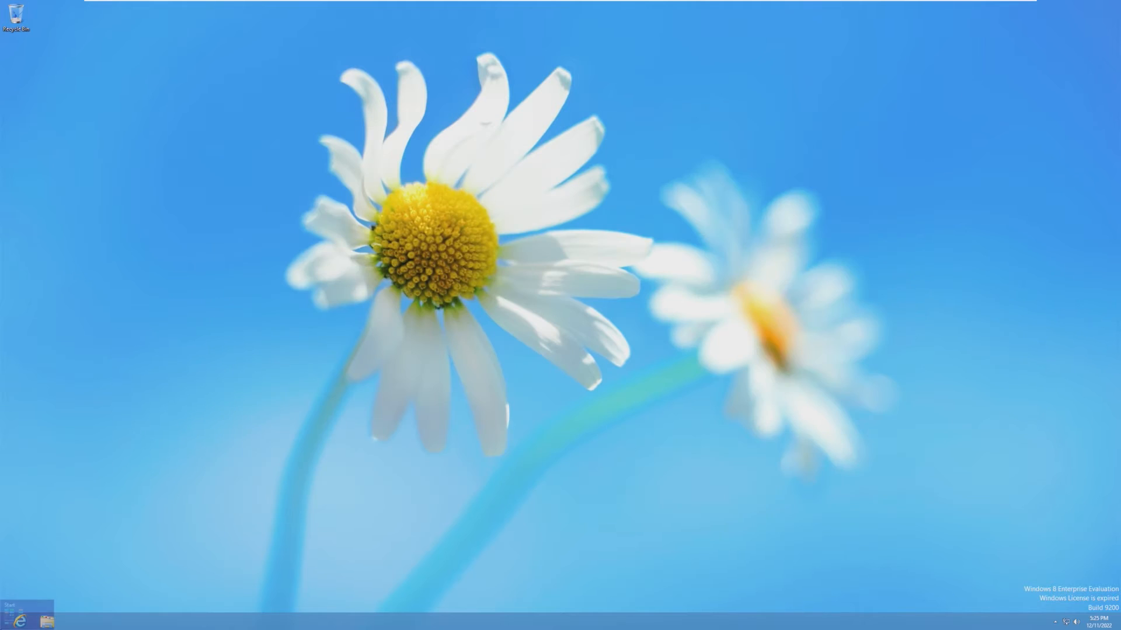
Step: Shut Windows 8 down through the Settings charm's Power options
left_click(1106, 626)
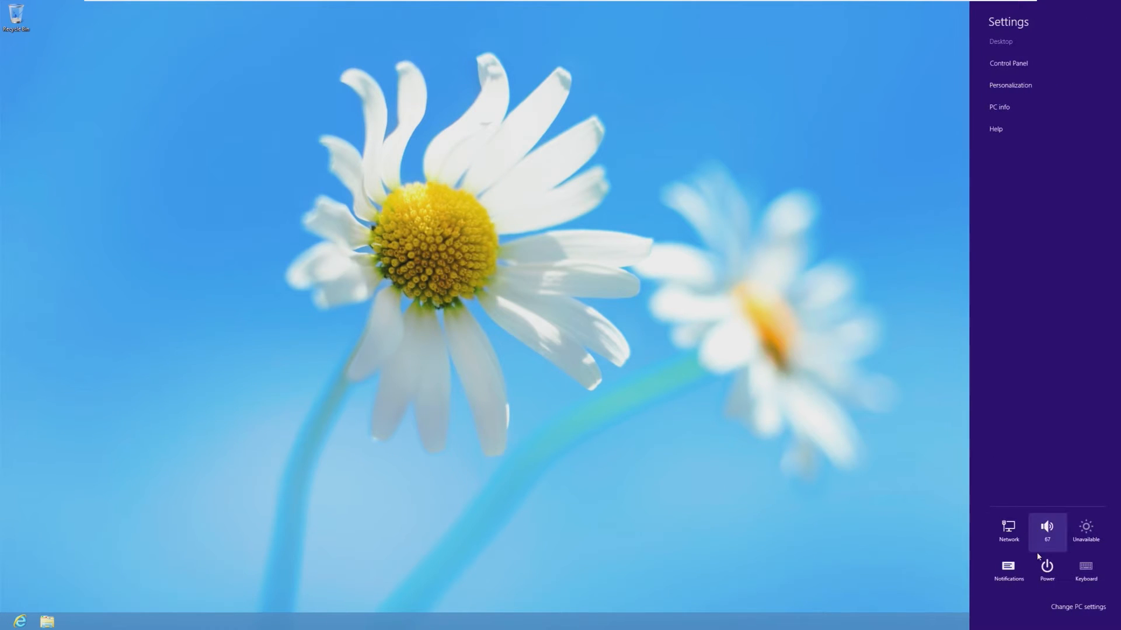
left_click(1045, 566)
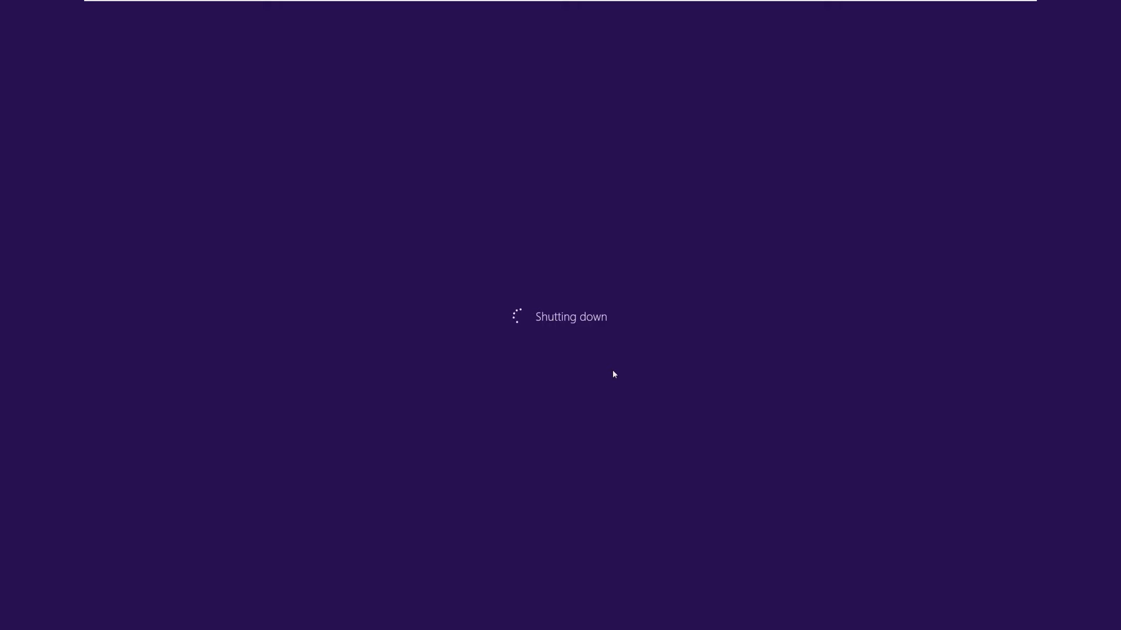
mouse_move(631, 387)
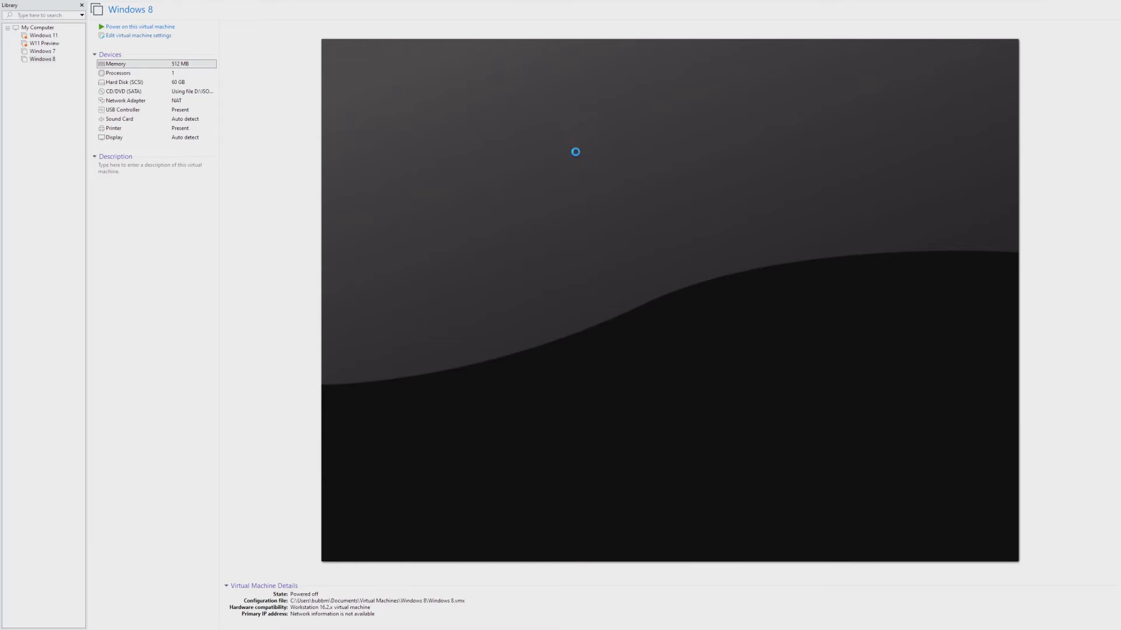
Step: Step the VM's memory down below 512 MB in Virtual Machine Settings
left_click(137, 35)
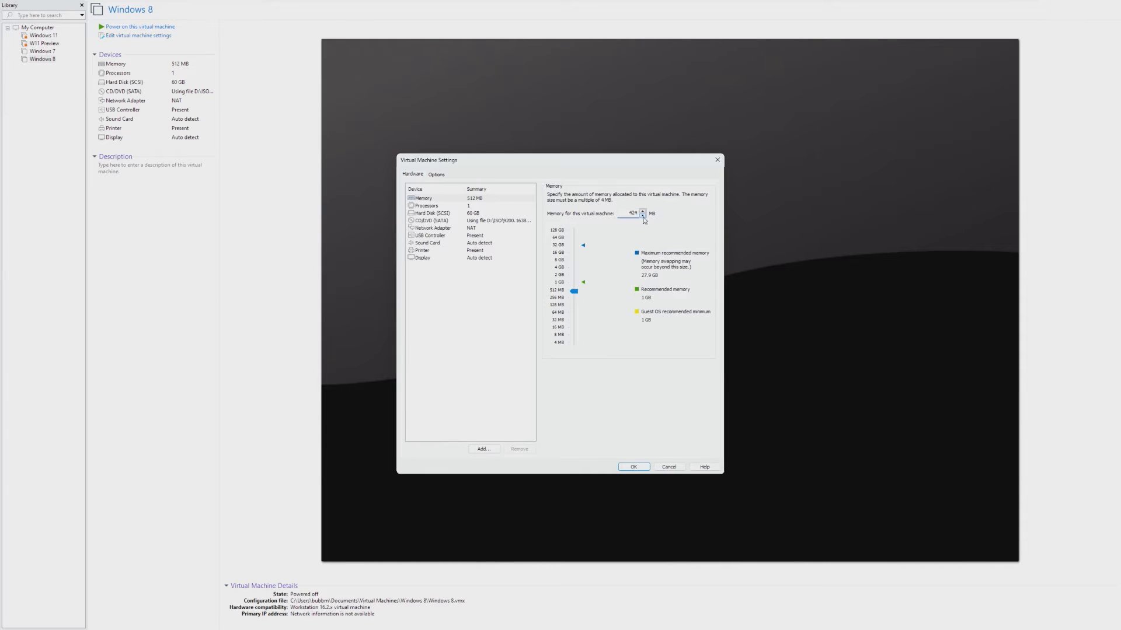
left_click(642, 215)
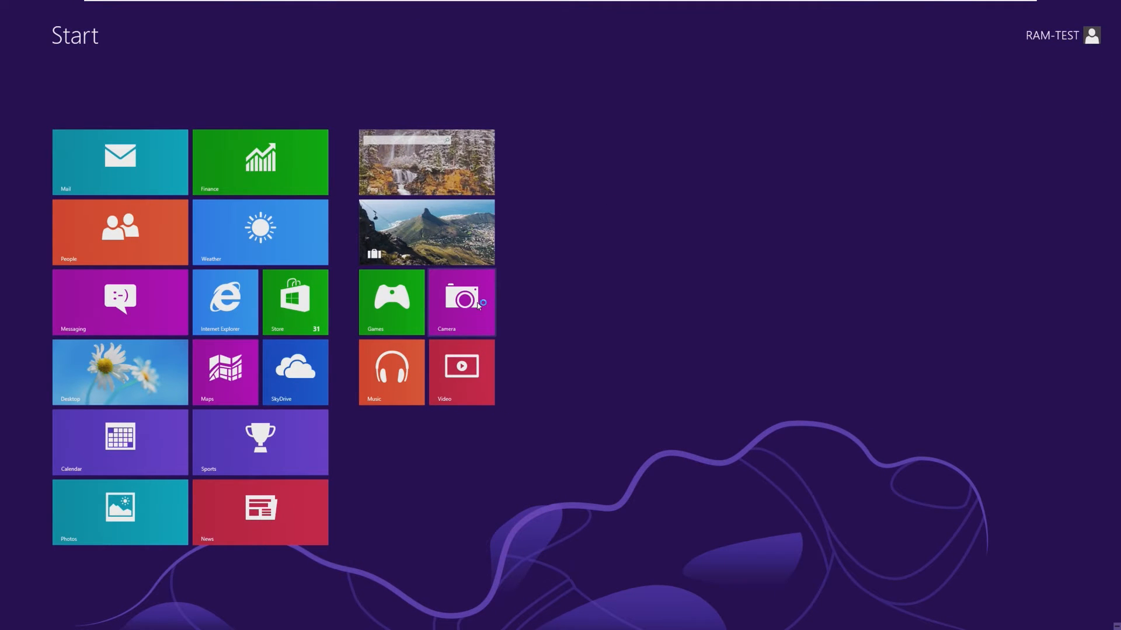
Step: Go to the desktop and adjust the speaker volume from the system tray
left_click(119, 371)
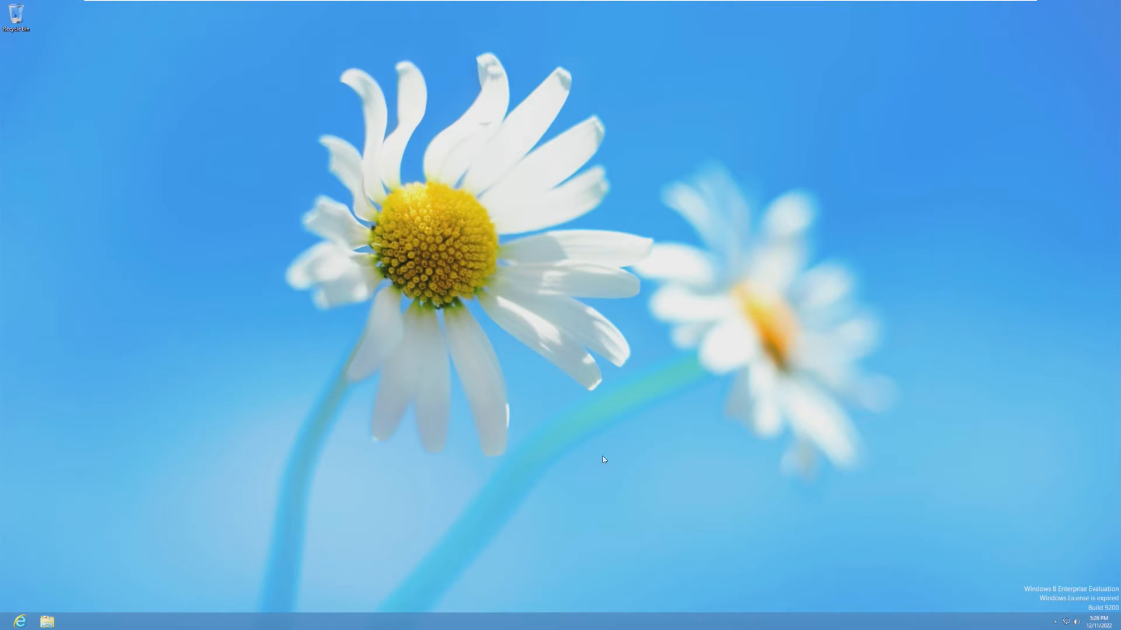
left_click(1075, 621)
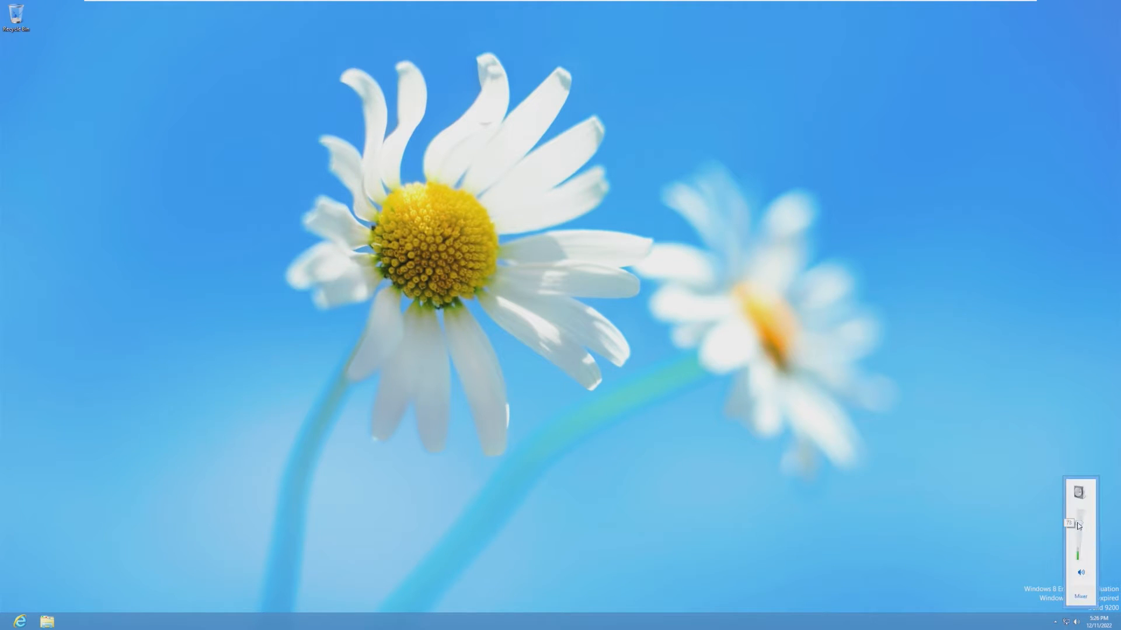
left_click(1065, 621)
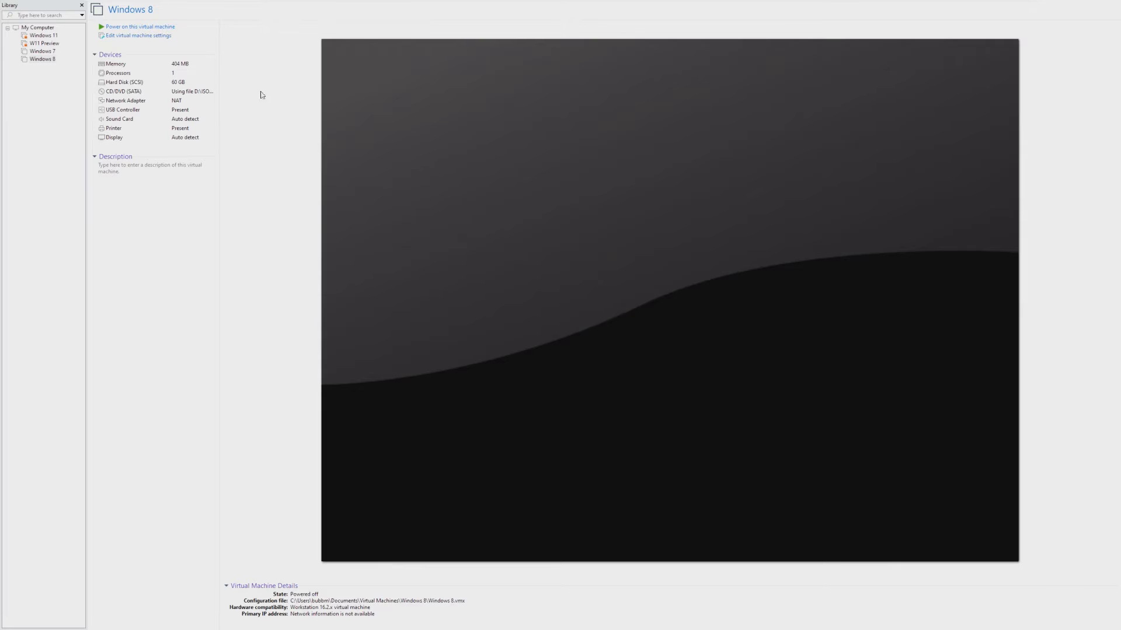
Step: Enter a memory value below 404 MB in Virtual Machine Settings and confirm it
left_click(137, 35)
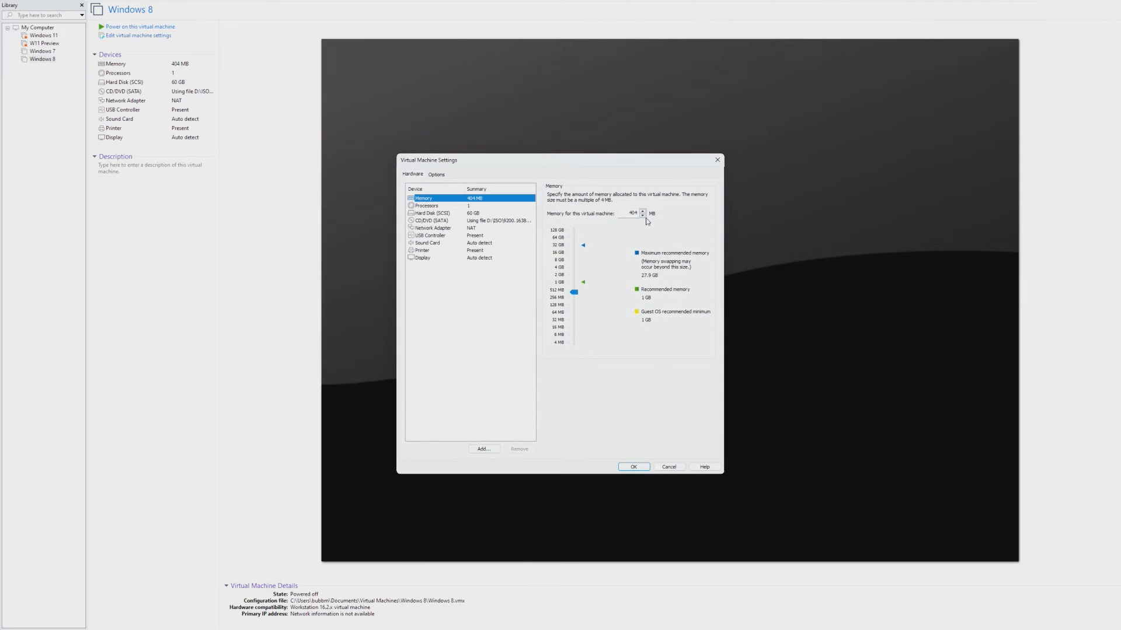
left_click(642, 215)
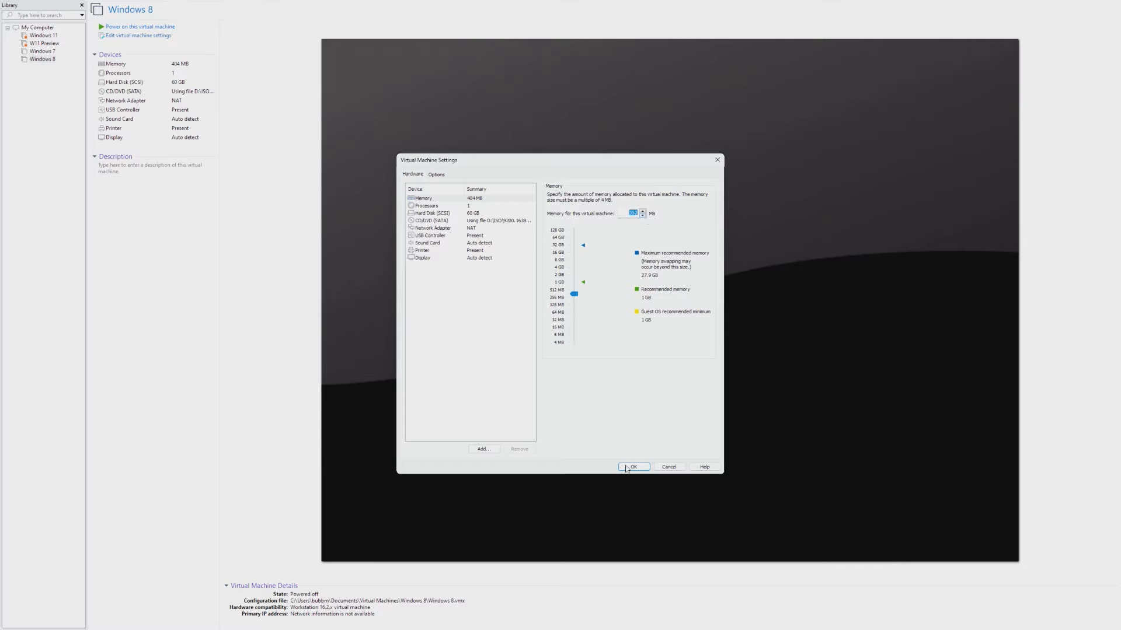
left_click(632, 467)
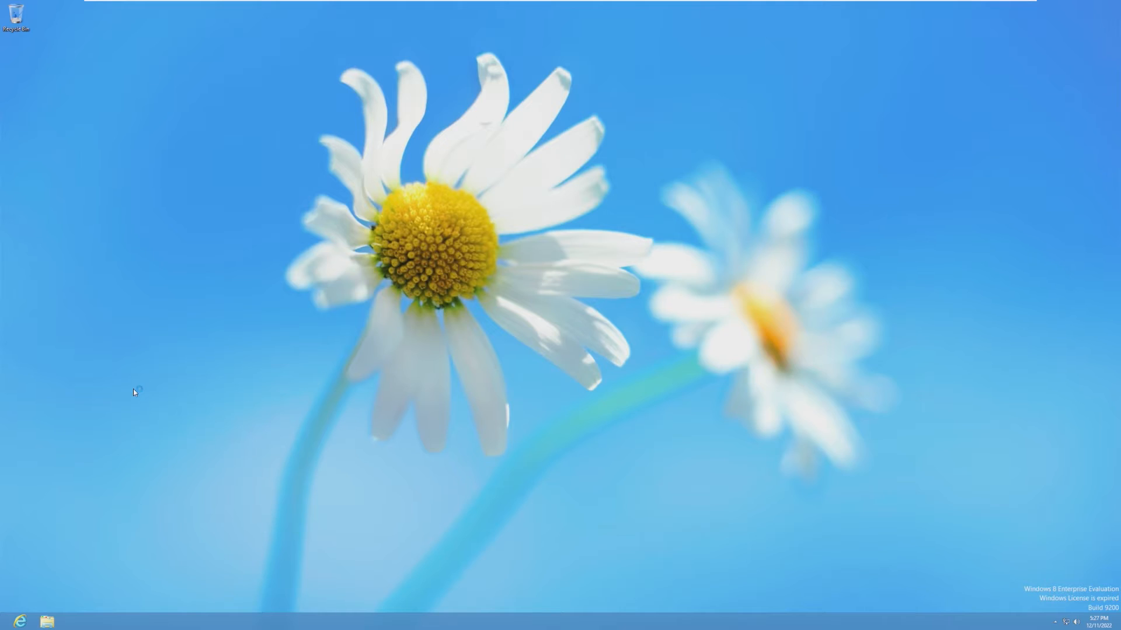
mouse_move(133, 386)
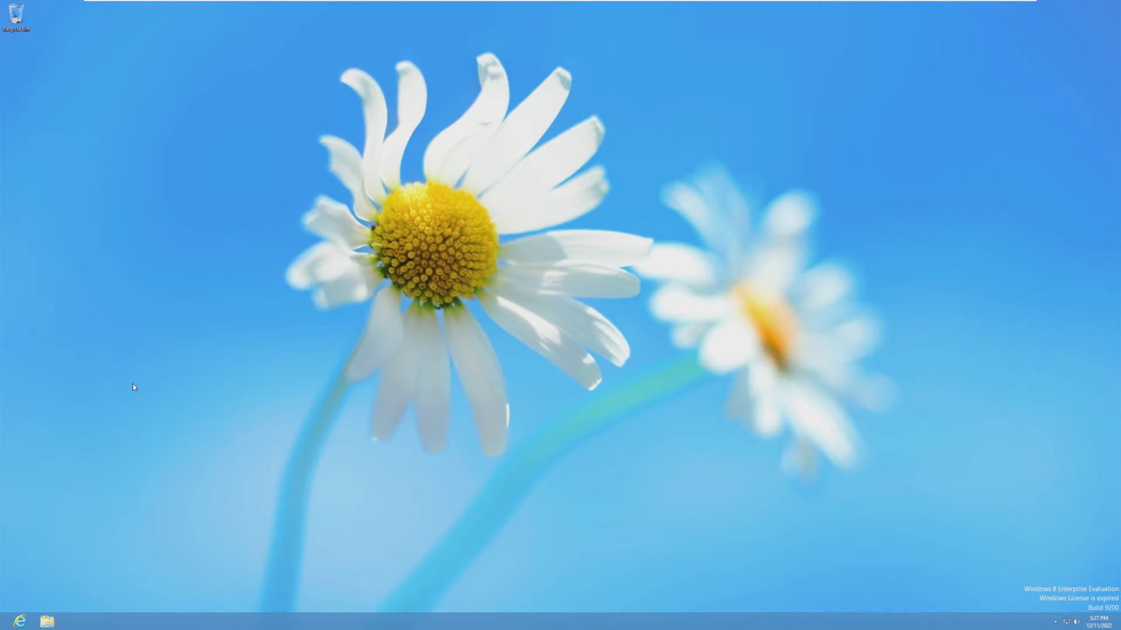
mouse_move(131, 378)
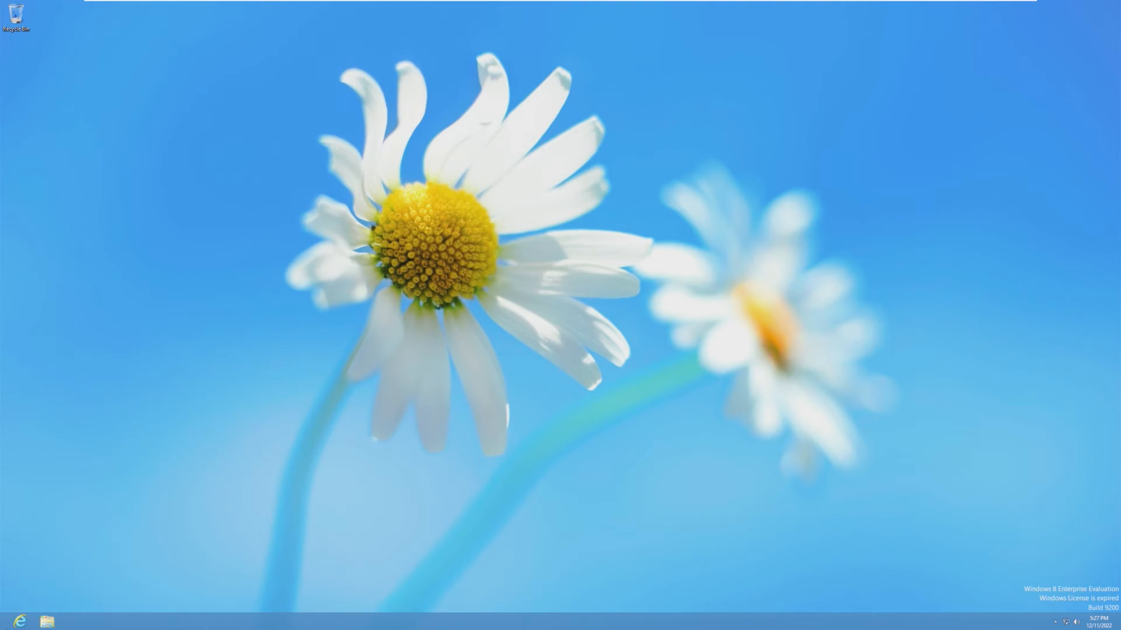
left_click(1061, 35)
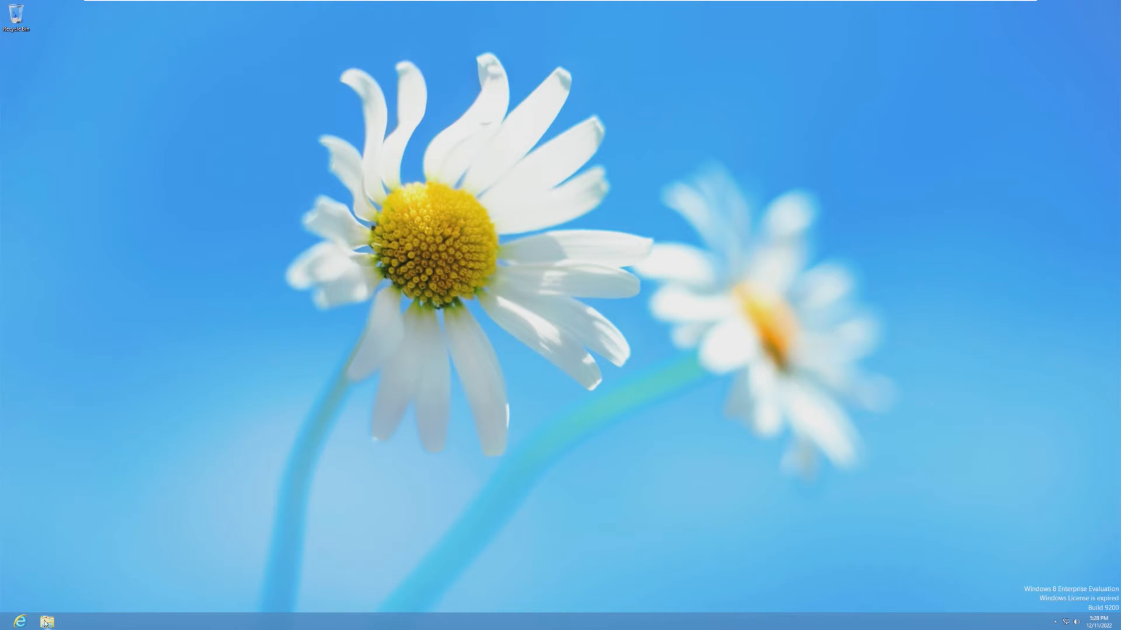
mouse_move(28, 615)
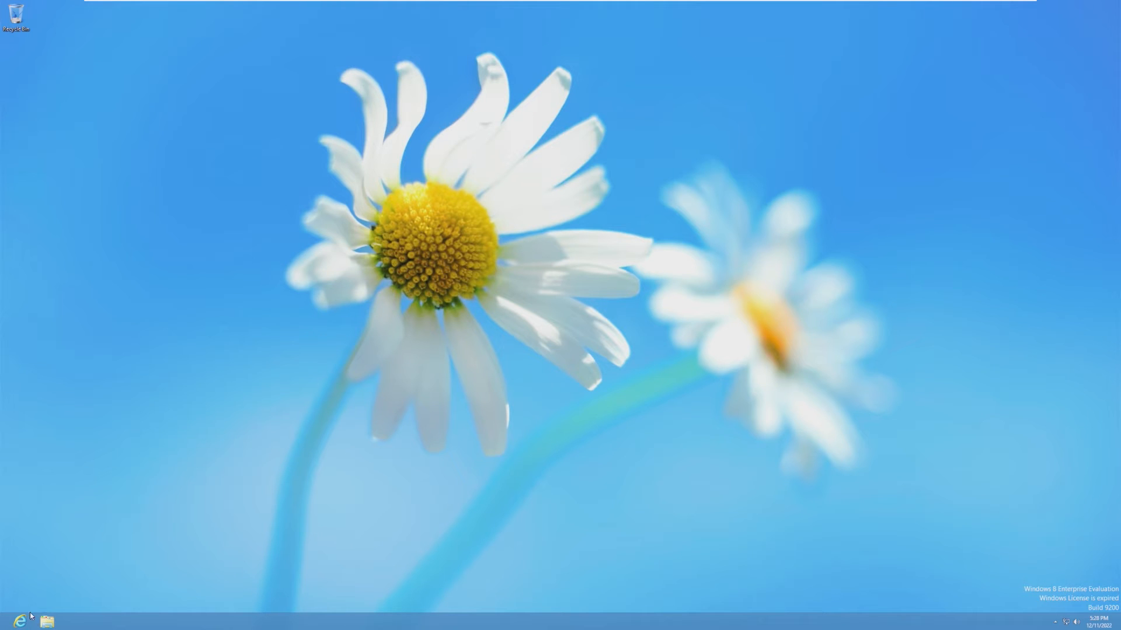
Step: Check Task Manager shows 267 MB in use of 300 MB, then close it
left_click(46, 621)
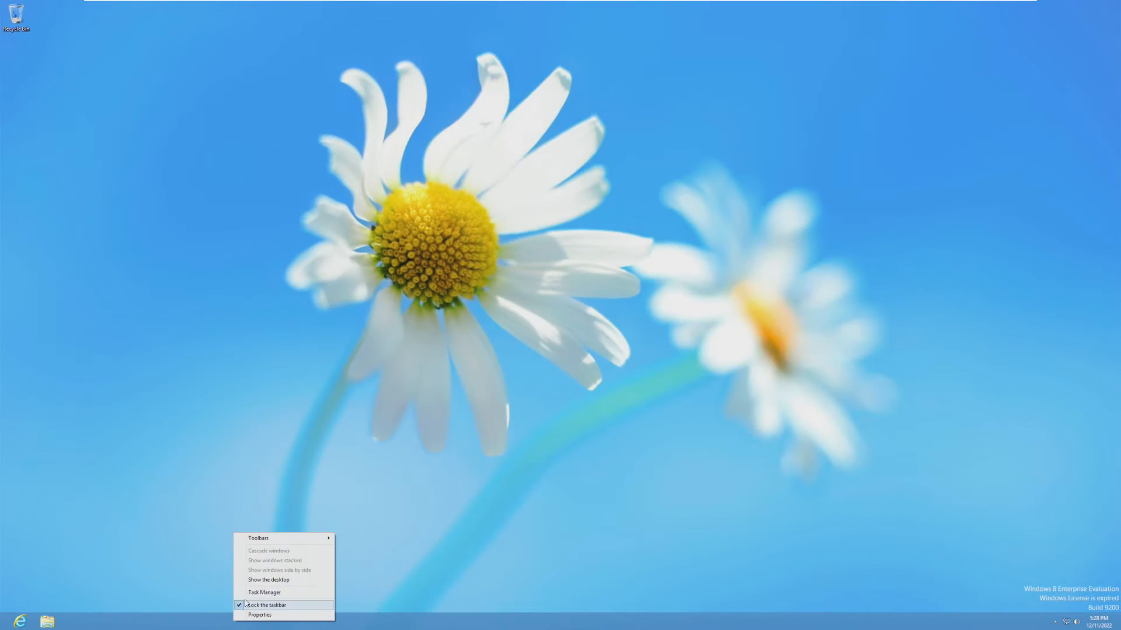
left_click(265, 592)
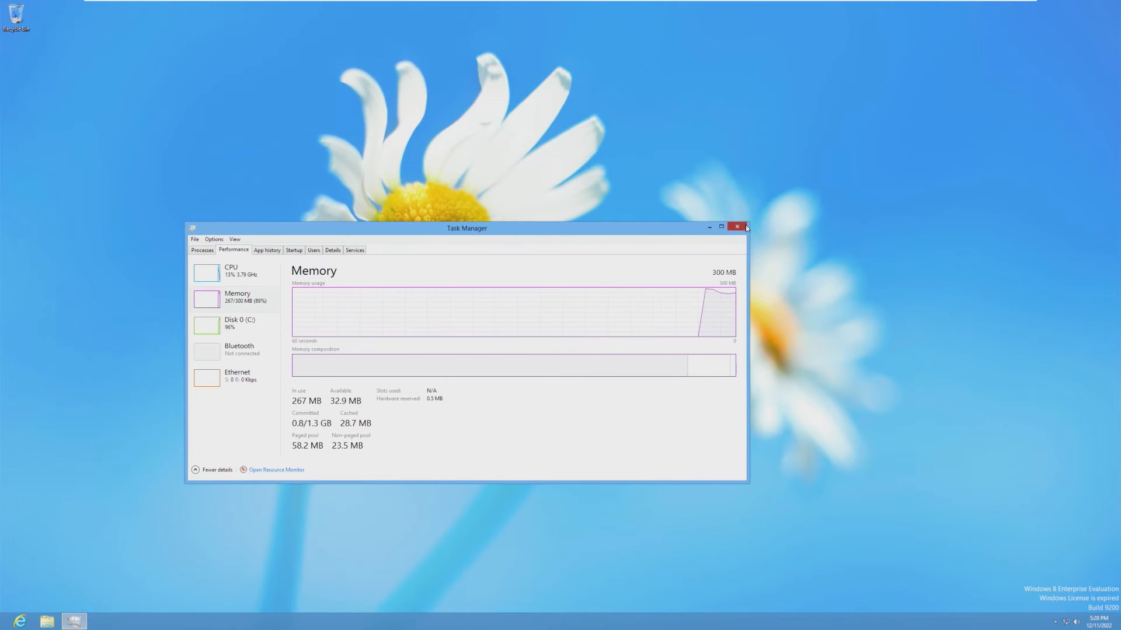
left_click(736, 227)
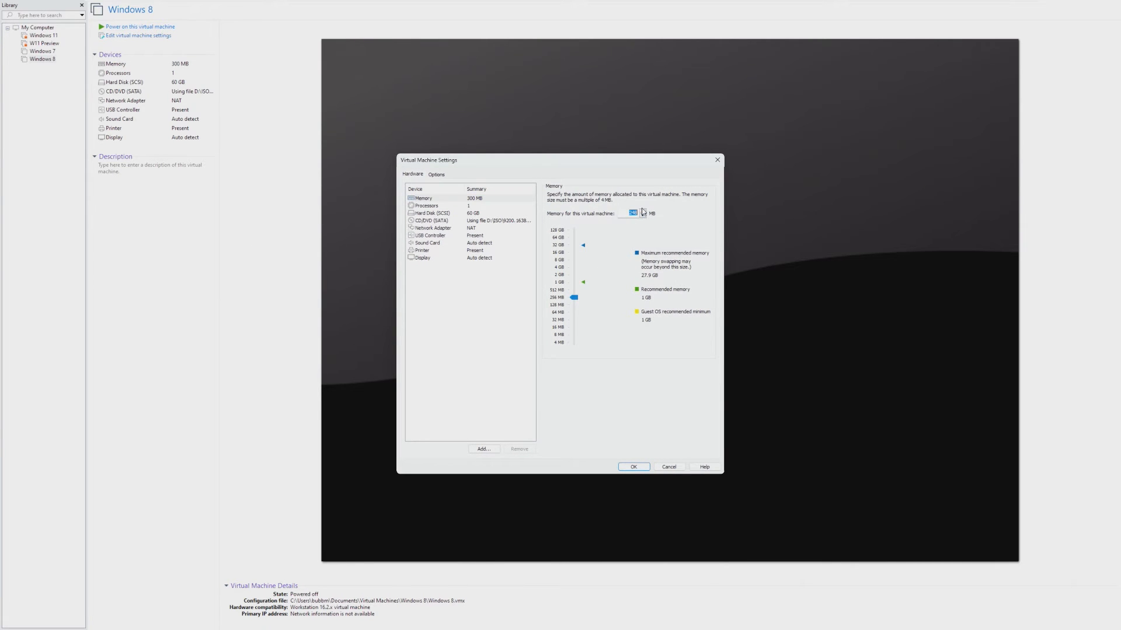
Step: Confirm 252 MB memory, power on the VM, reach the desktop and close Task Manager
left_click(632, 467)
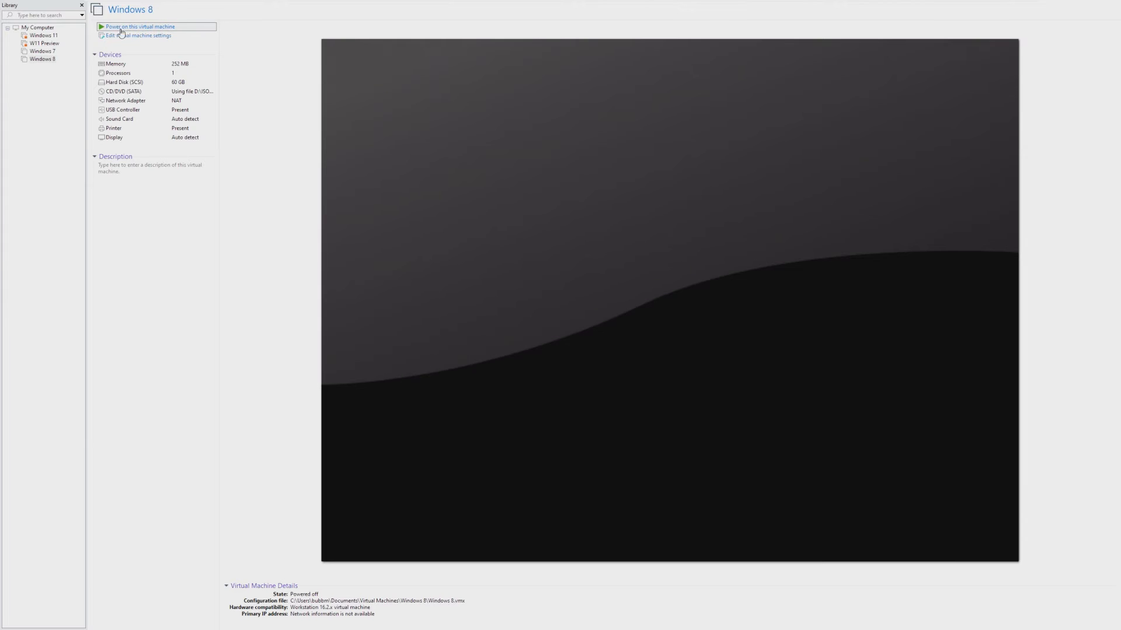
left_click(138, 27)
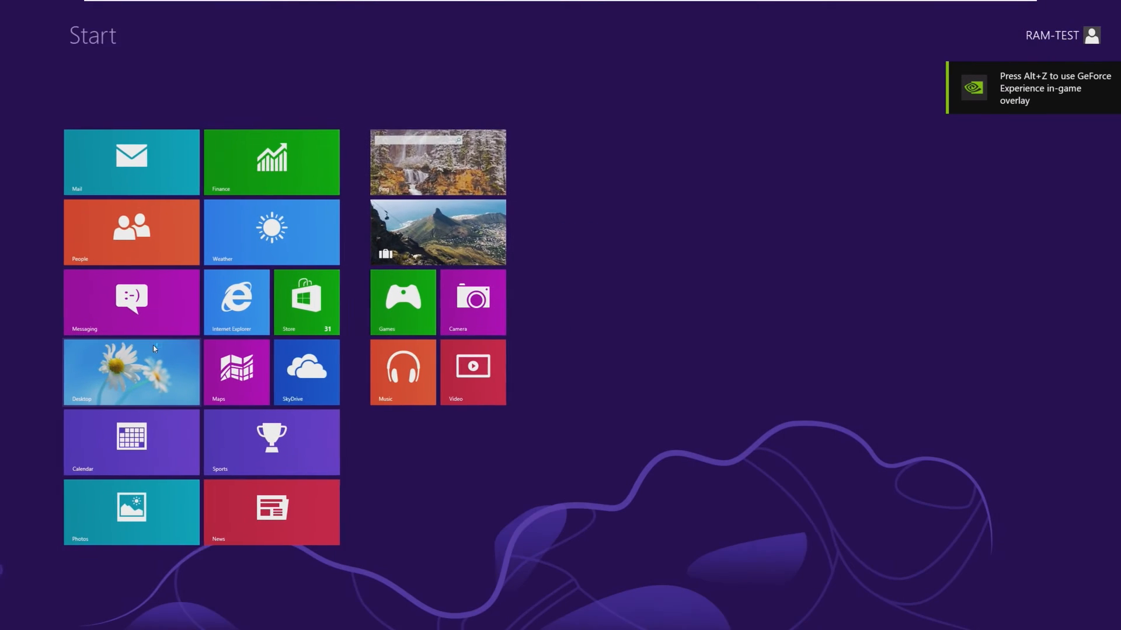
left_click(131, 373)
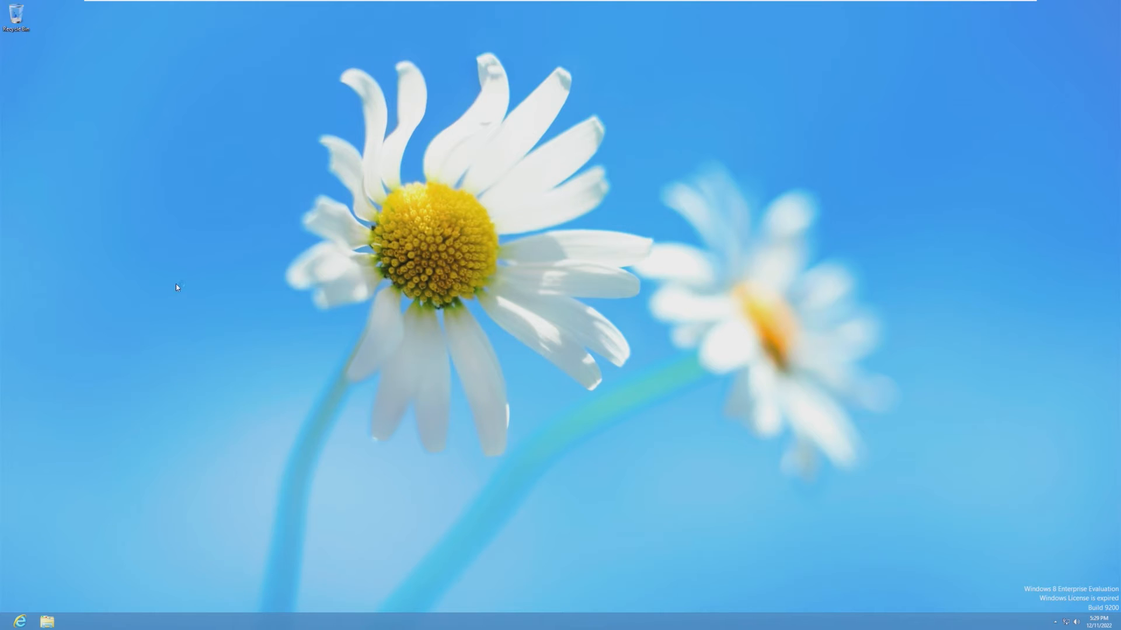
mouse_move(235, 616)
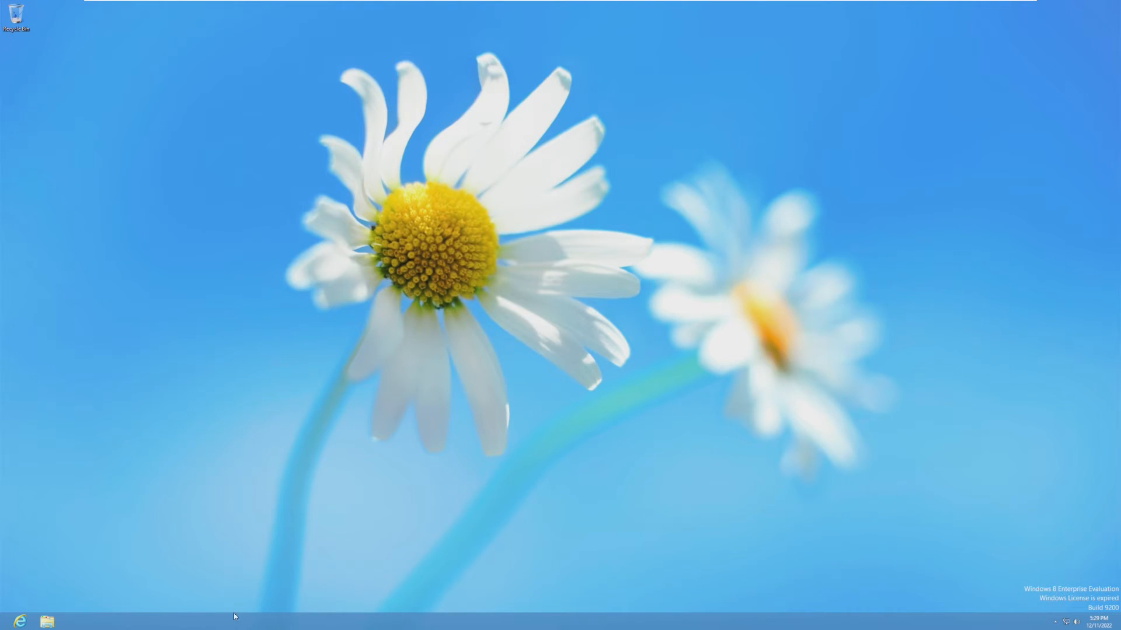
mouse_move(177, 399)
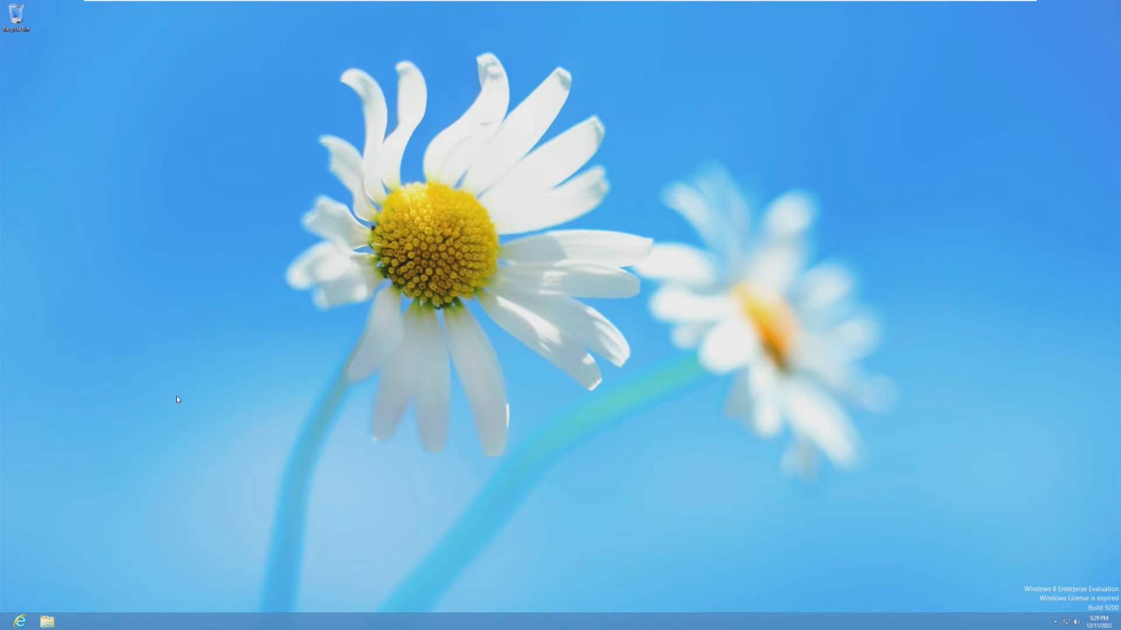
mouse_move(306, 327)
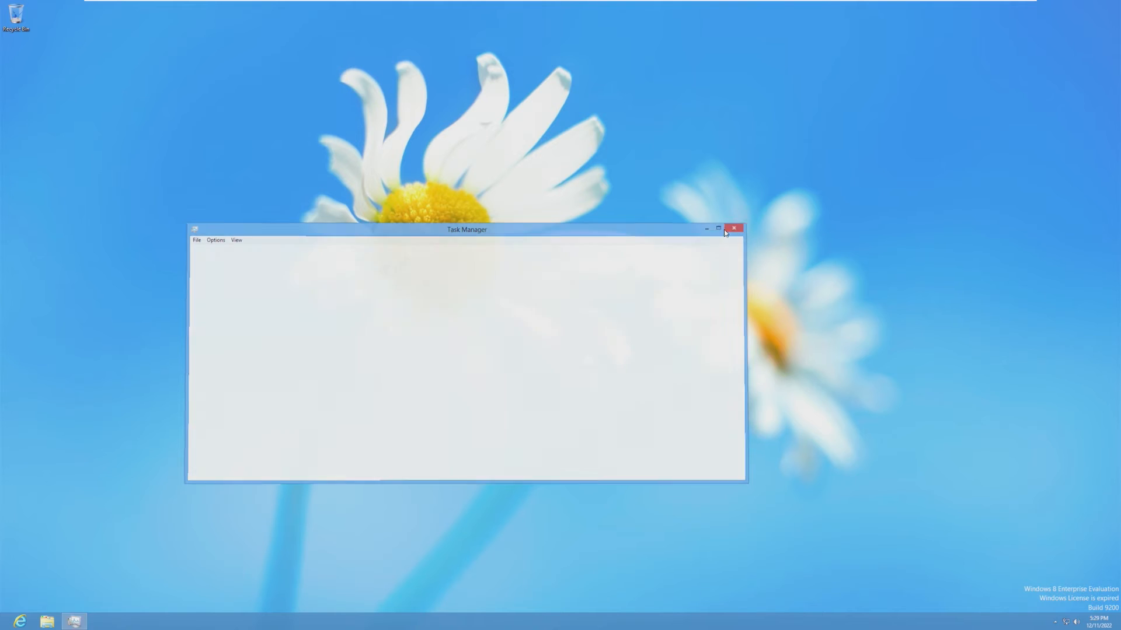
left_click(733, 229)
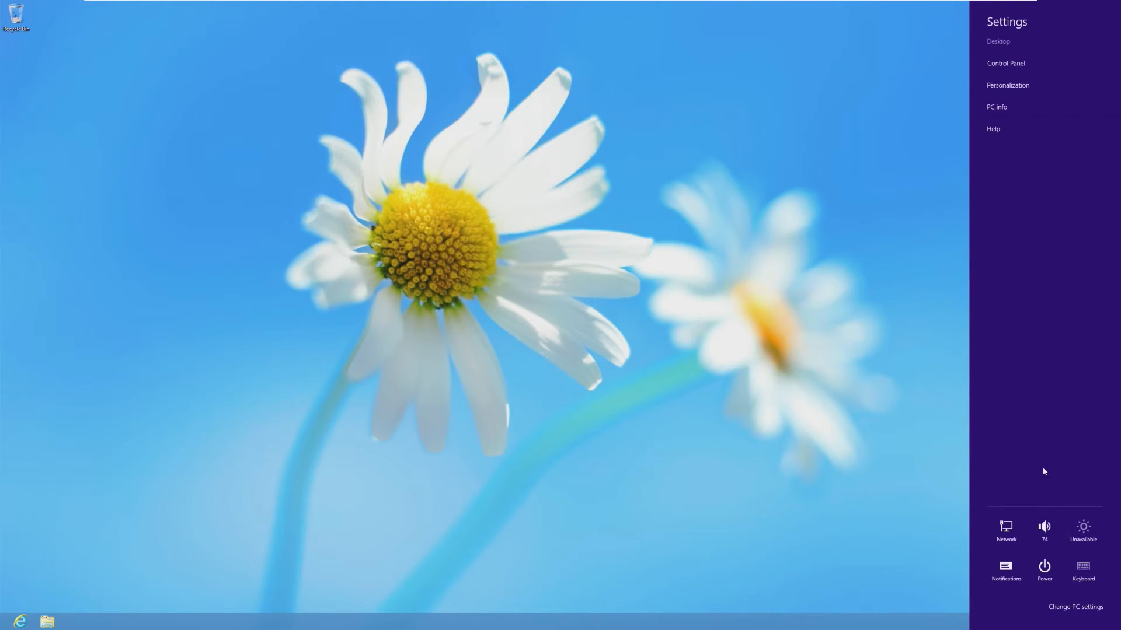
Step: Shut Windows 8 down from the Settings charm's Power options
left_click(1044, 568)
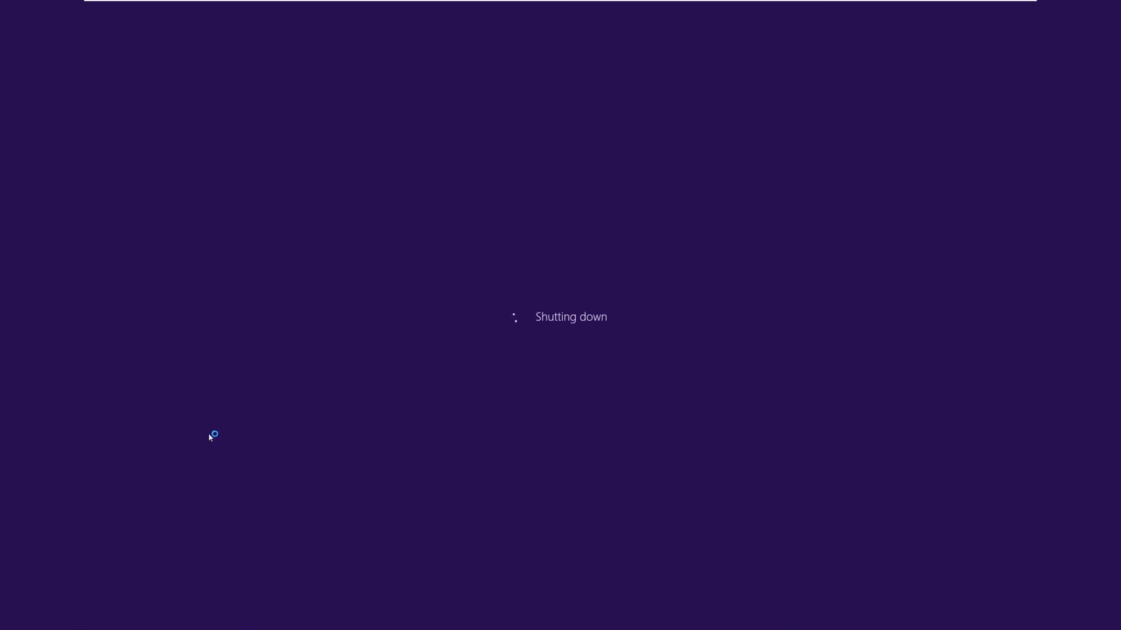
mouse_move(198, 397)
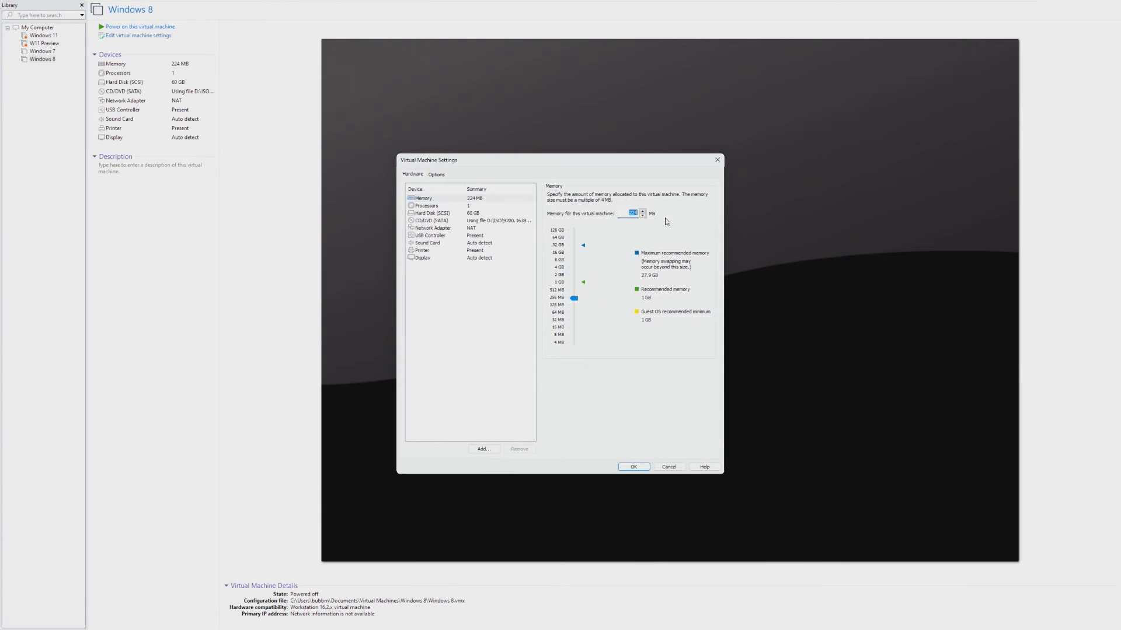
Step: Apply 192 MB, boot Windows 8 to Start, power it off and reopen the memory settings
left_click(632, 467)
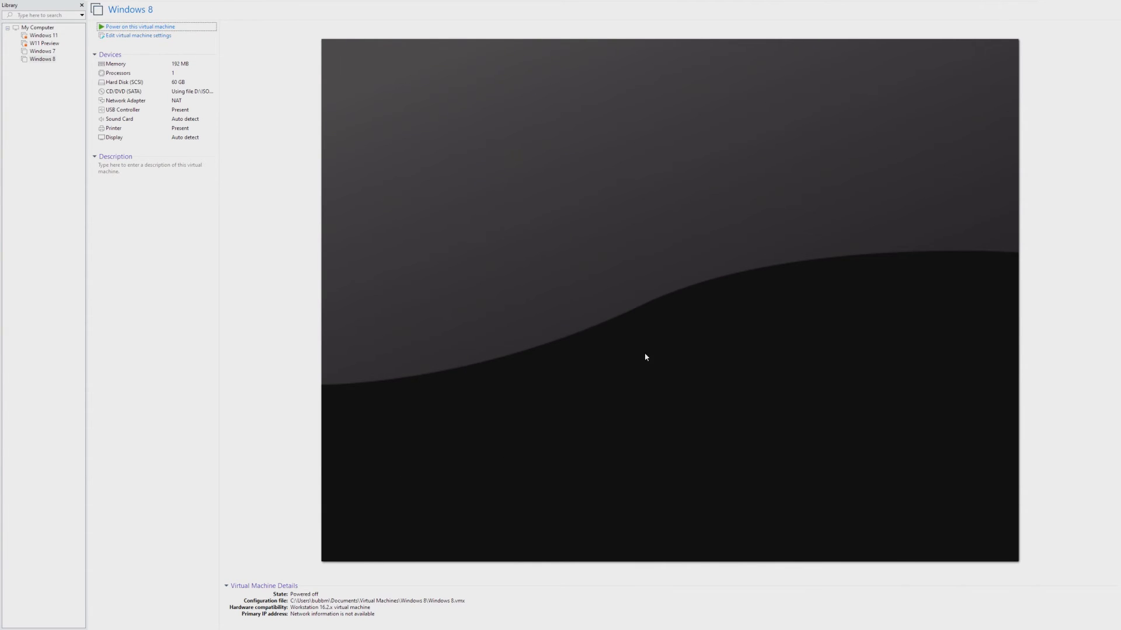
left_click(139, 27)
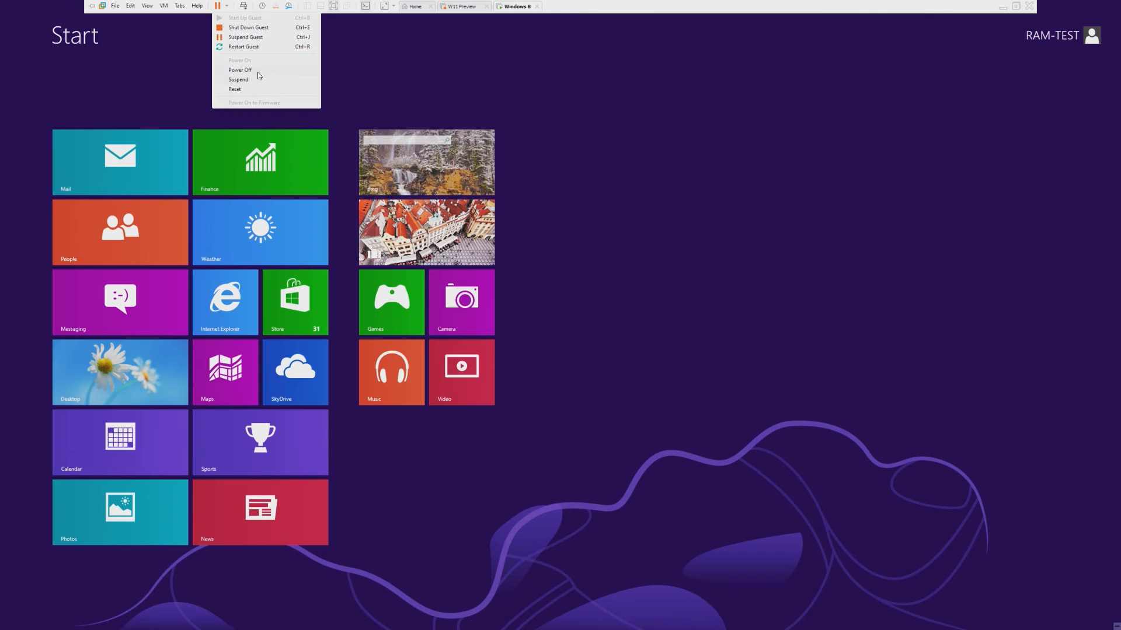
left_click(240, 69)
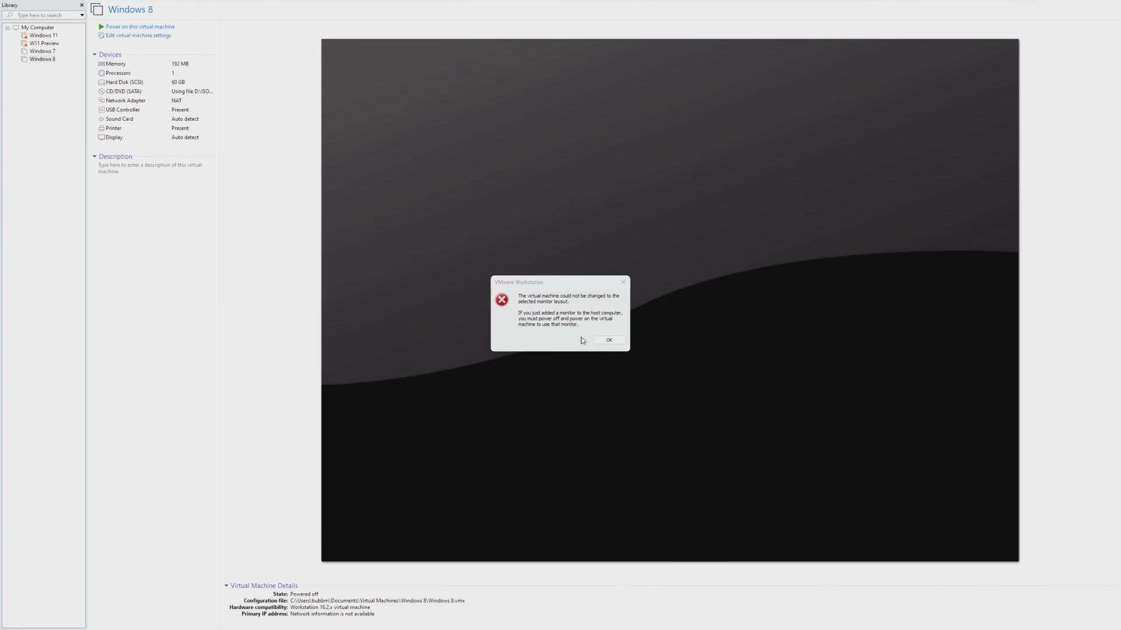
left_click(607, 340)
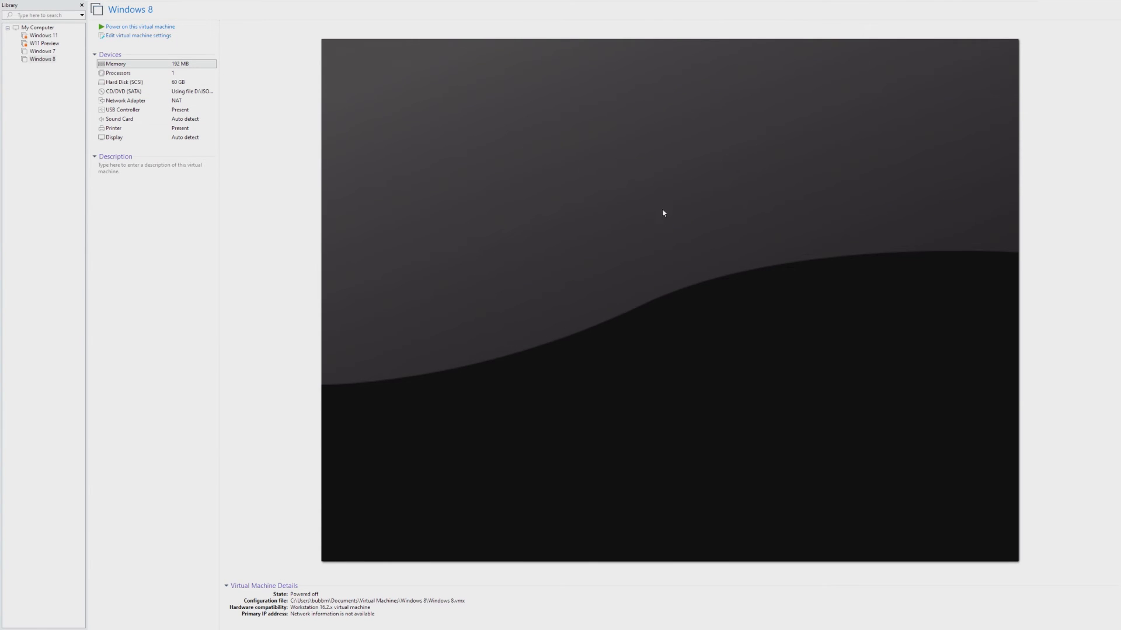
left_click(135, 35)
type("1")
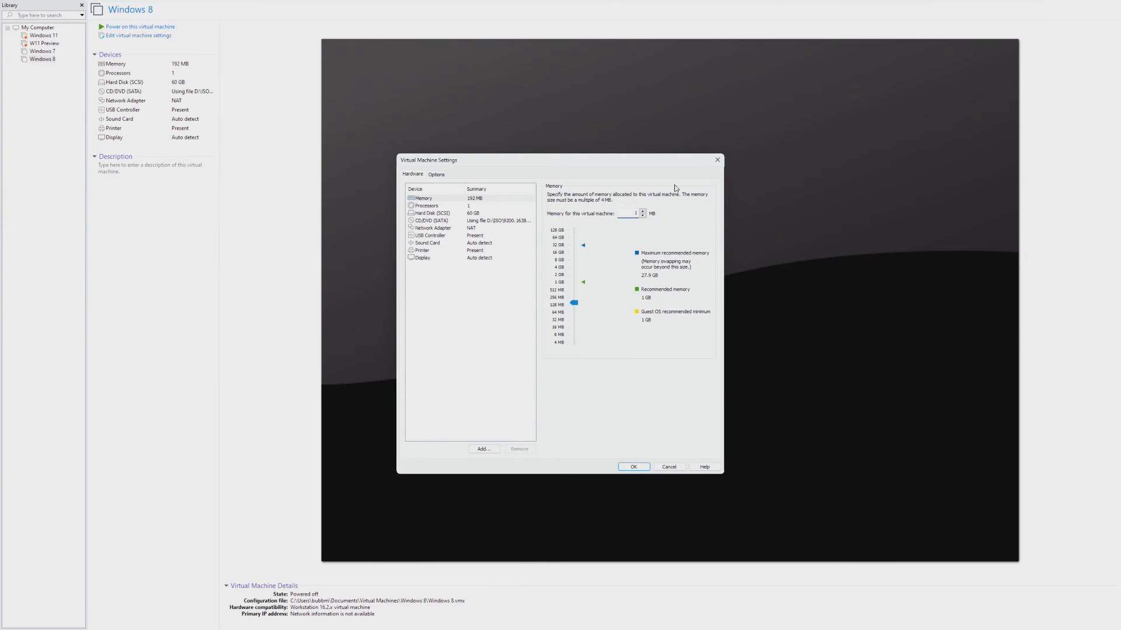
Step: Apply the 148 MB memory amount to the powered-off Windows 8 VM
left_click(632, 466)
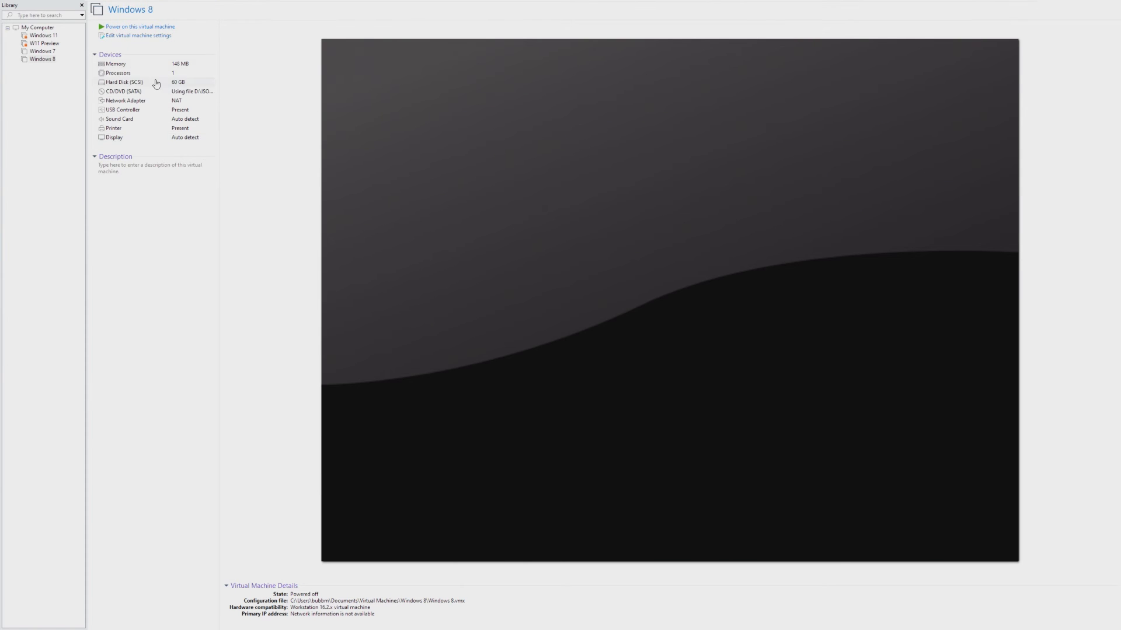
Step: Set memory to 156 MB, boot, and force the VM off at the not-enough-memory recovery screen
left_click(136, 35)
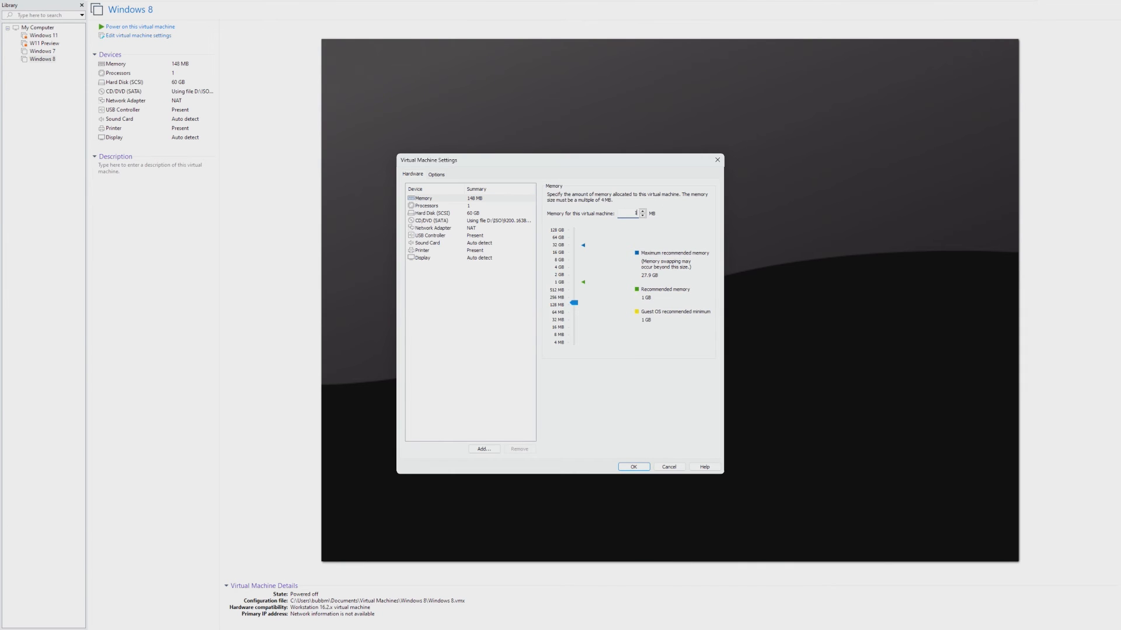
type("15")
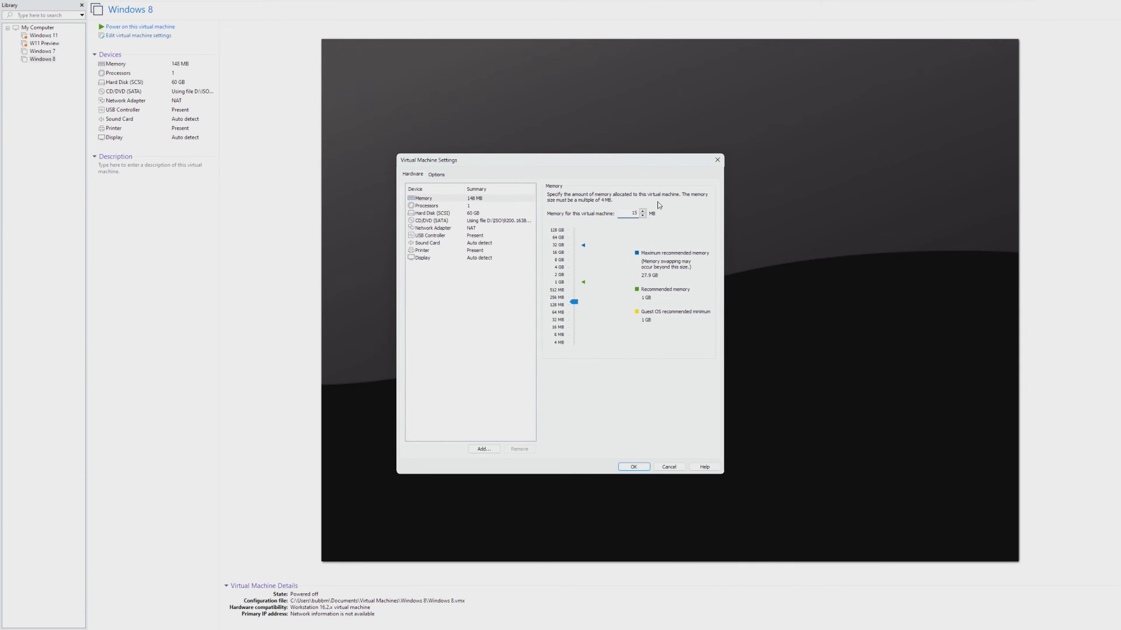
left_click(631, 467)
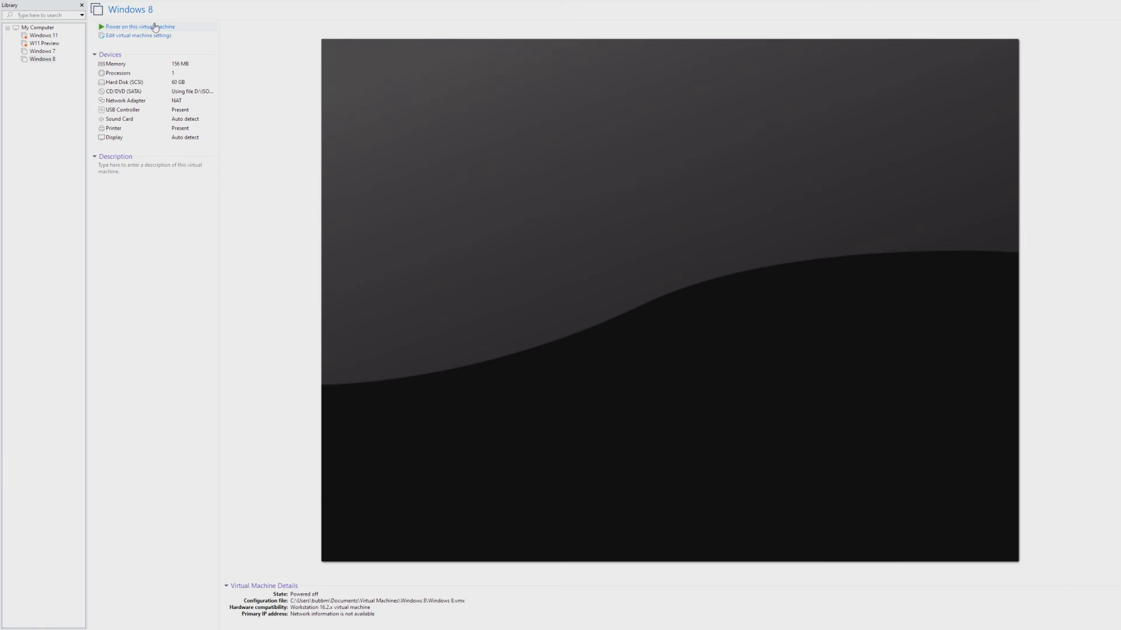
left_click(139, 27)
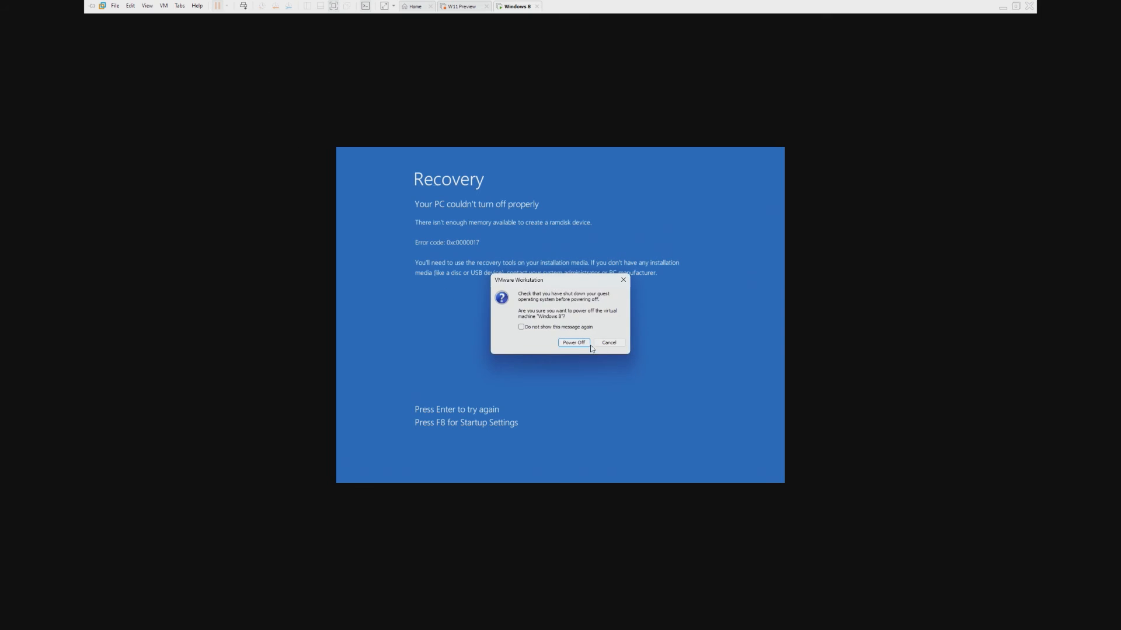
left_click(572, 342)
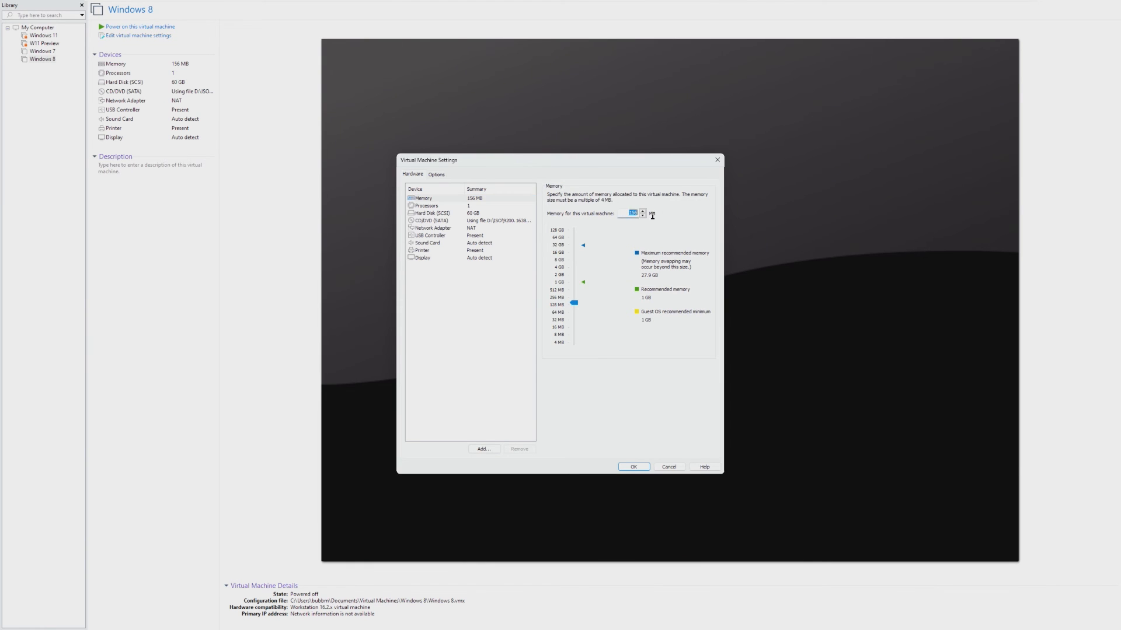
Step: Apply 164 MB, boot Windows 8 to the Start screen, then power the VM off
left_click(631, 467)
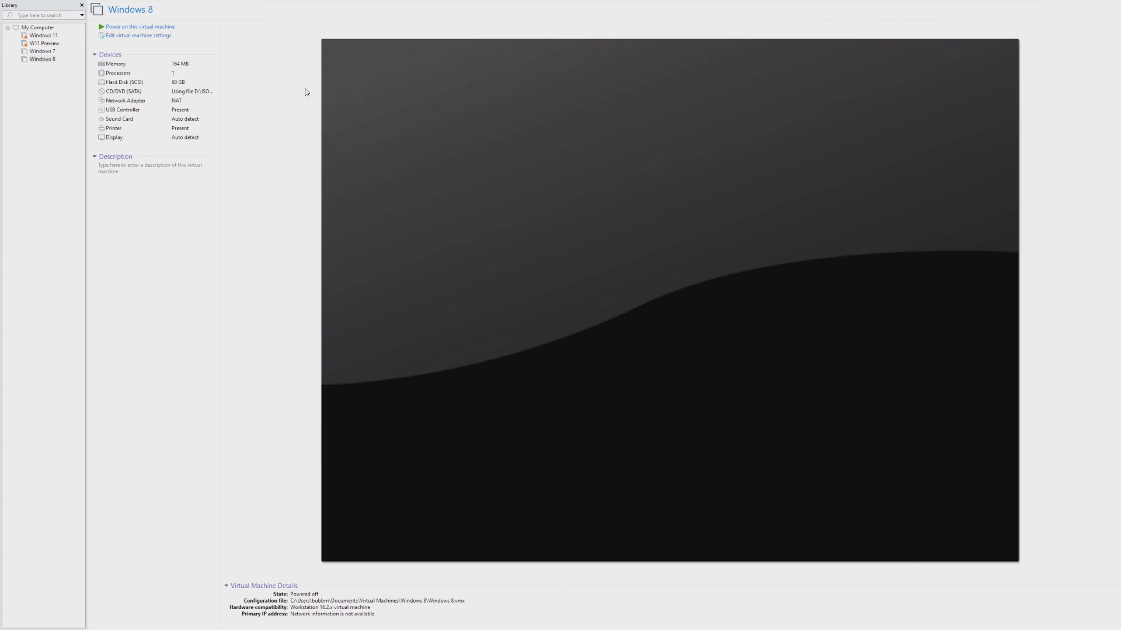
left_click(139, 27)
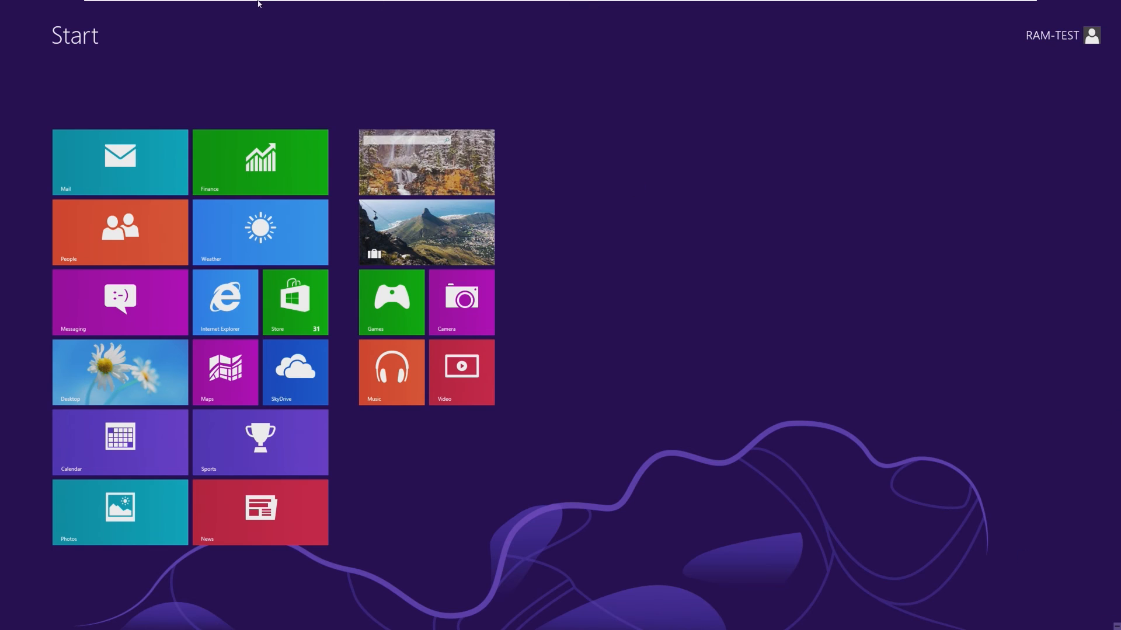
left_click(243, 69)
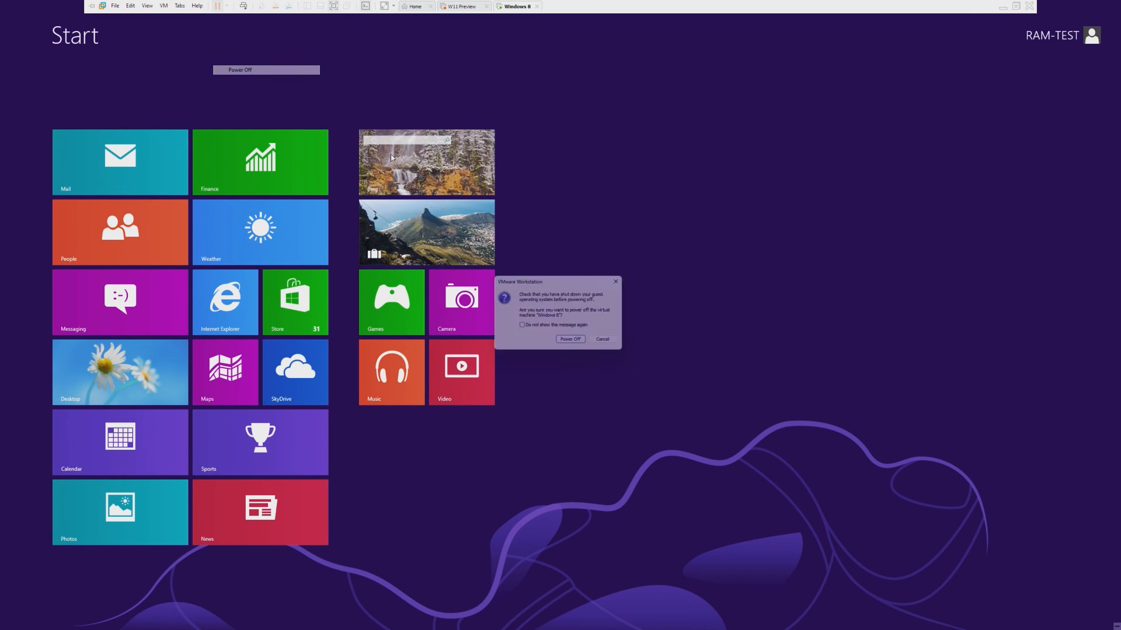
left_click(569, 340)
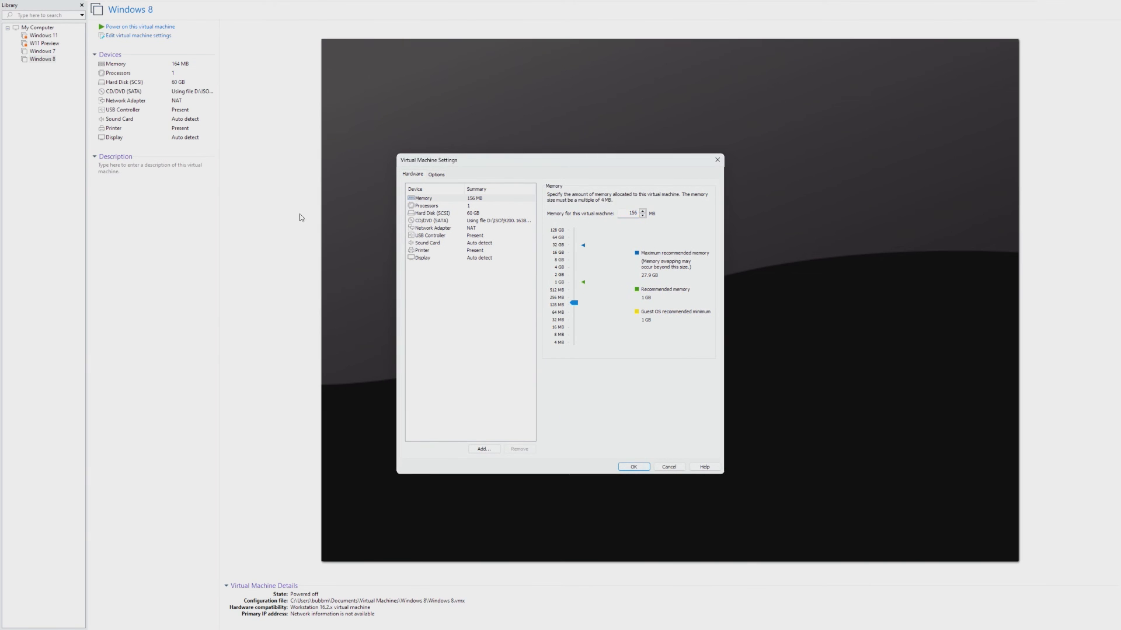
Step: Apply 156 MB, let Windows 8 crash to the blue screen, then power the VM off
left_click(632, 467)
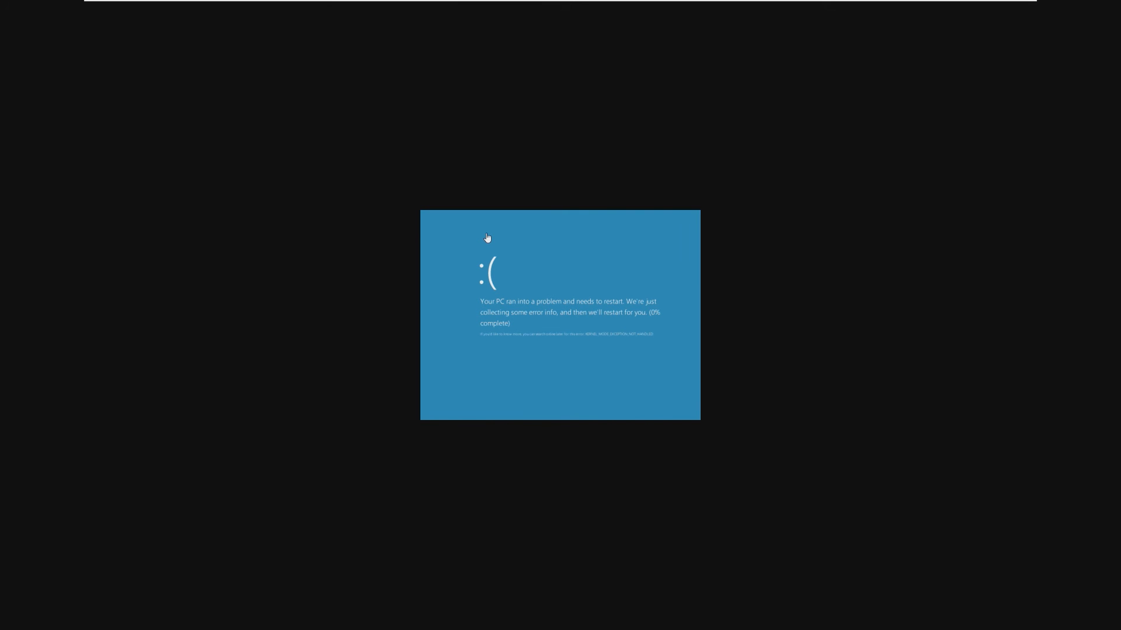
left_click(218, 6)
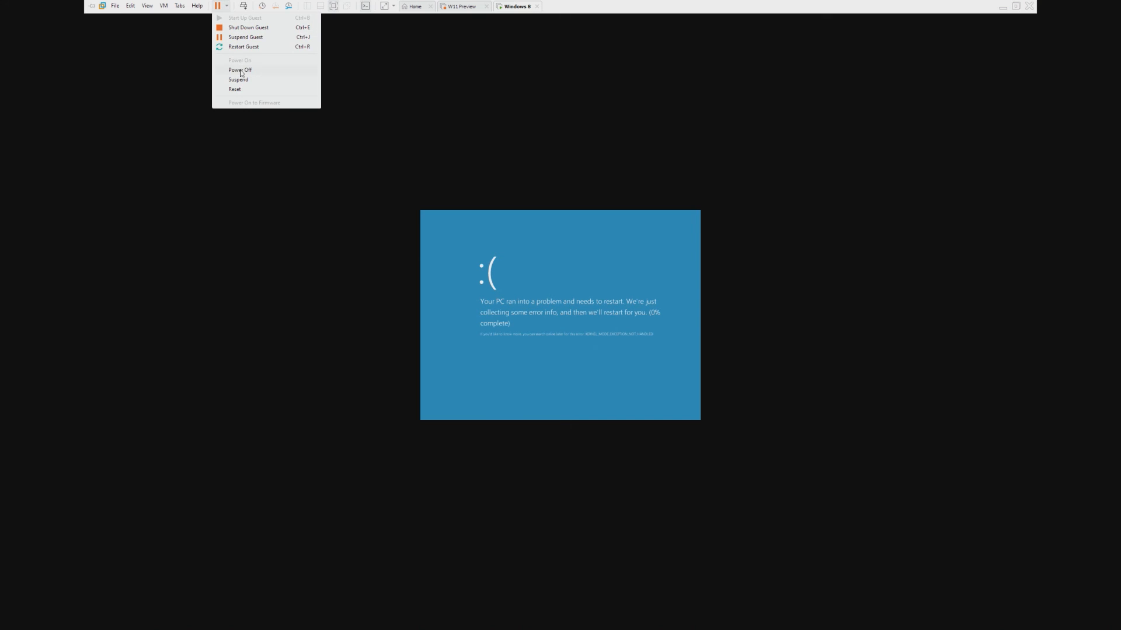
left_click(241, 68)
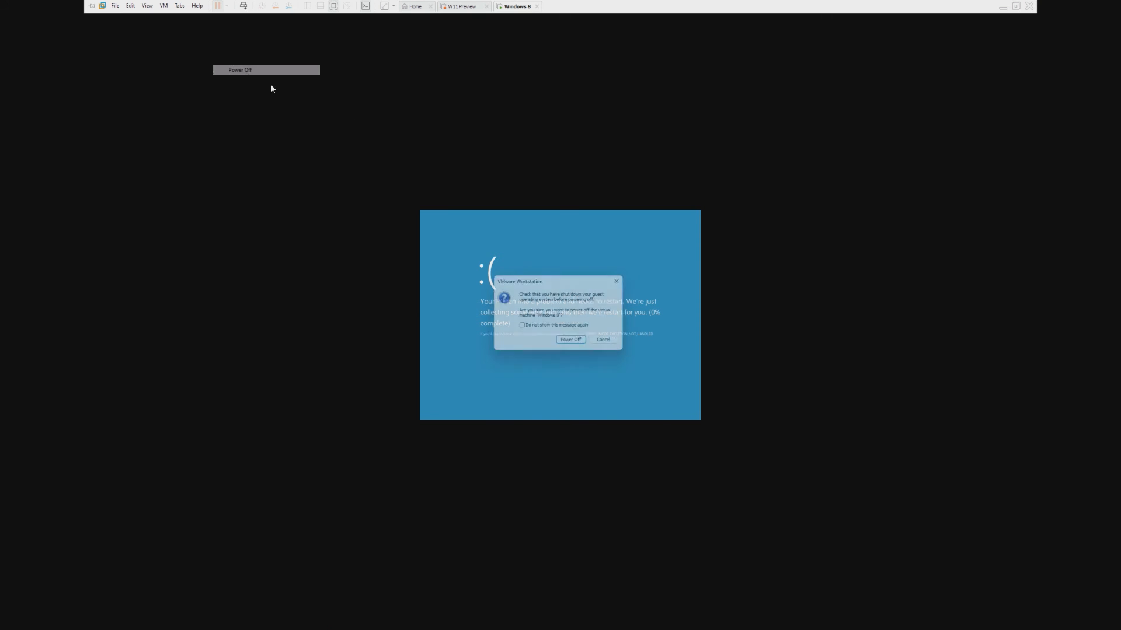
left_click(571, 340)
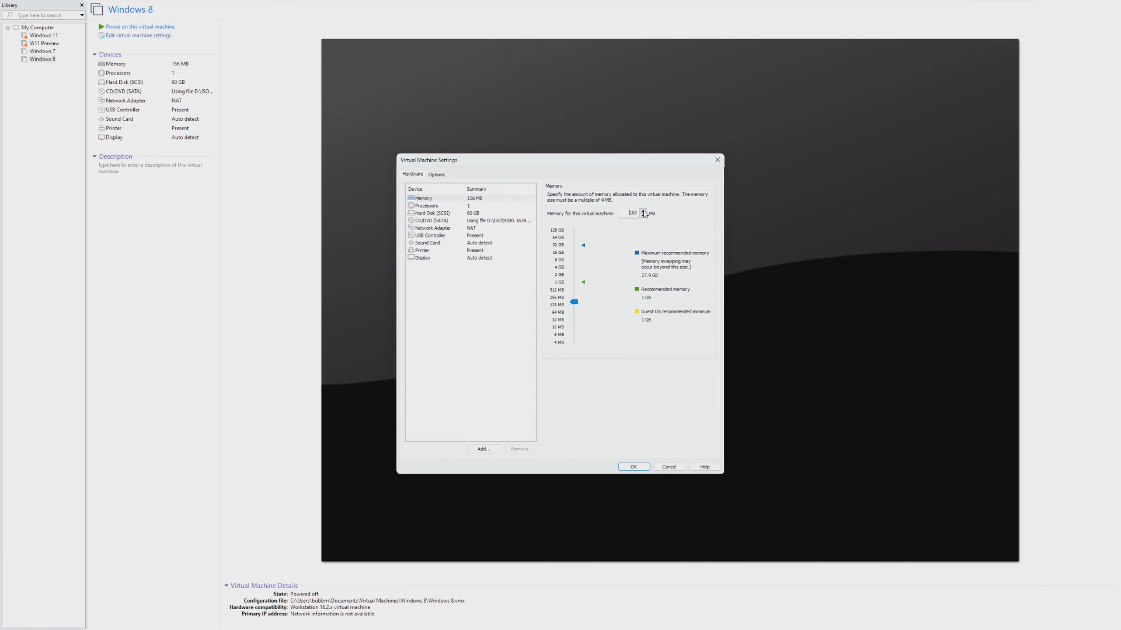
Step: Apply 160 MB, hit the not-enough-memory recovery screen, then power the VM off
left_click(631, 467)
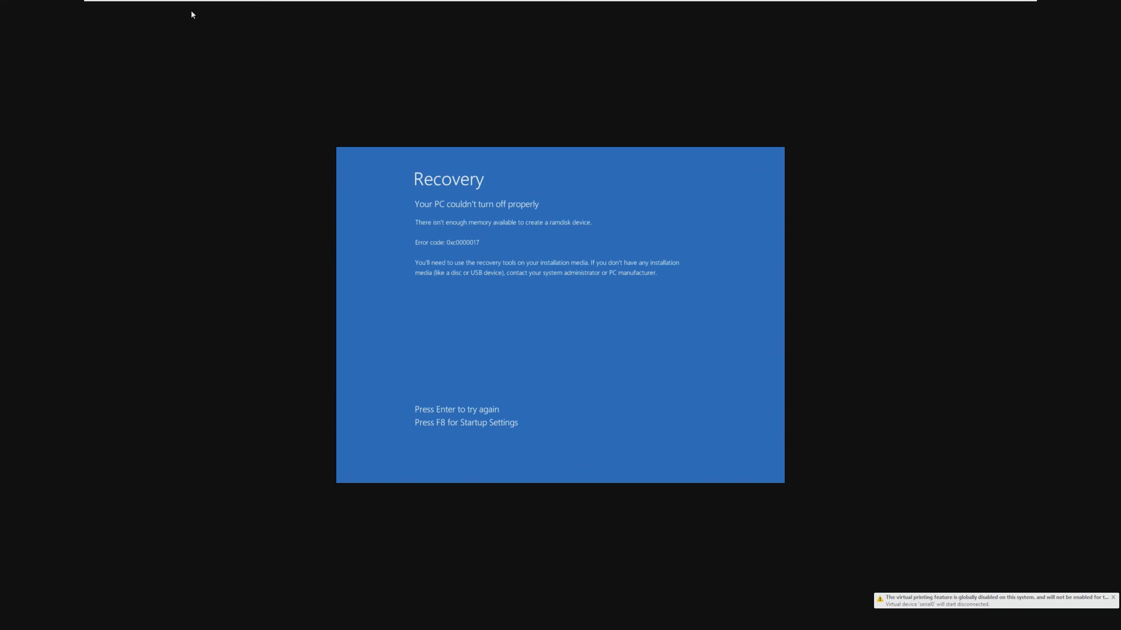
left_click(217, 6)
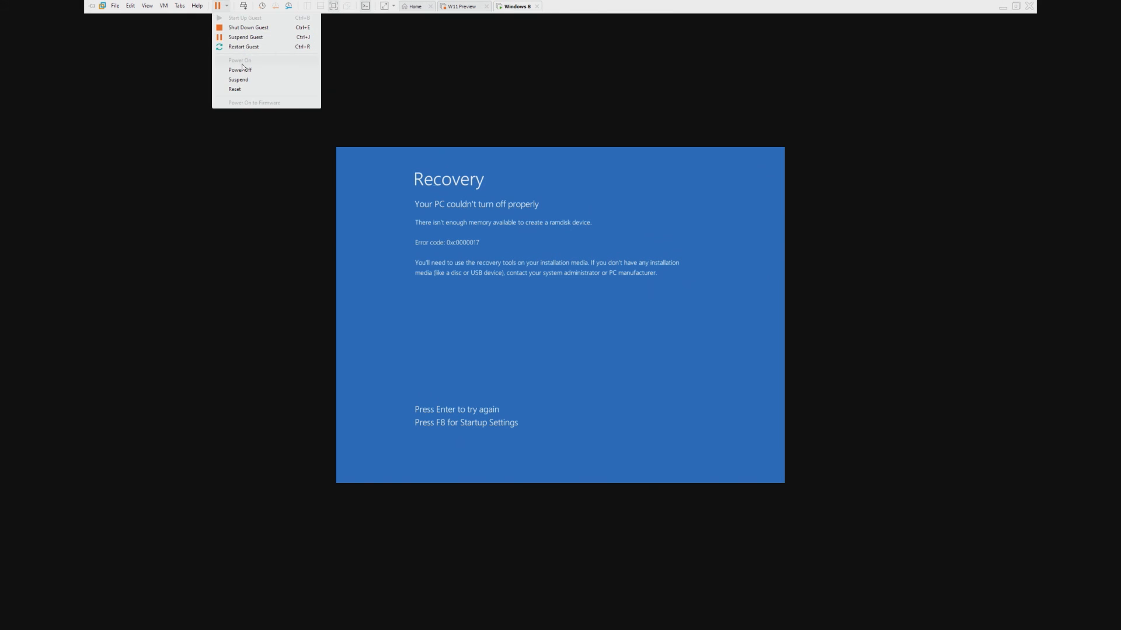
left_click(241, 69)
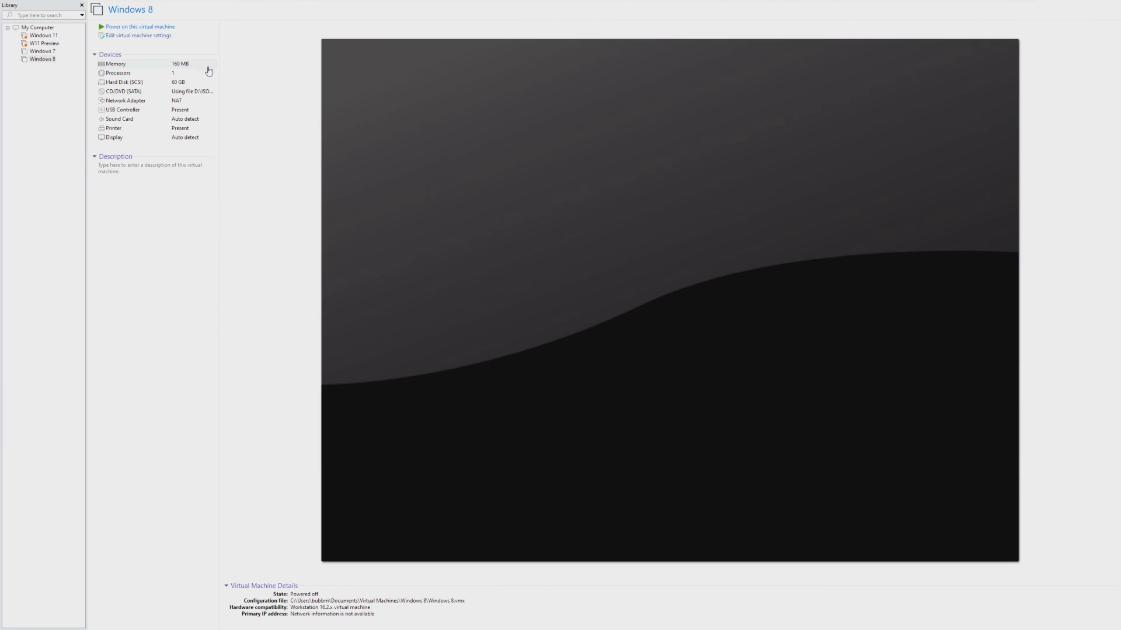
Step: Set memory back to 164 MB and boot Windows 8 to the Start screen
left_click(138, 35)
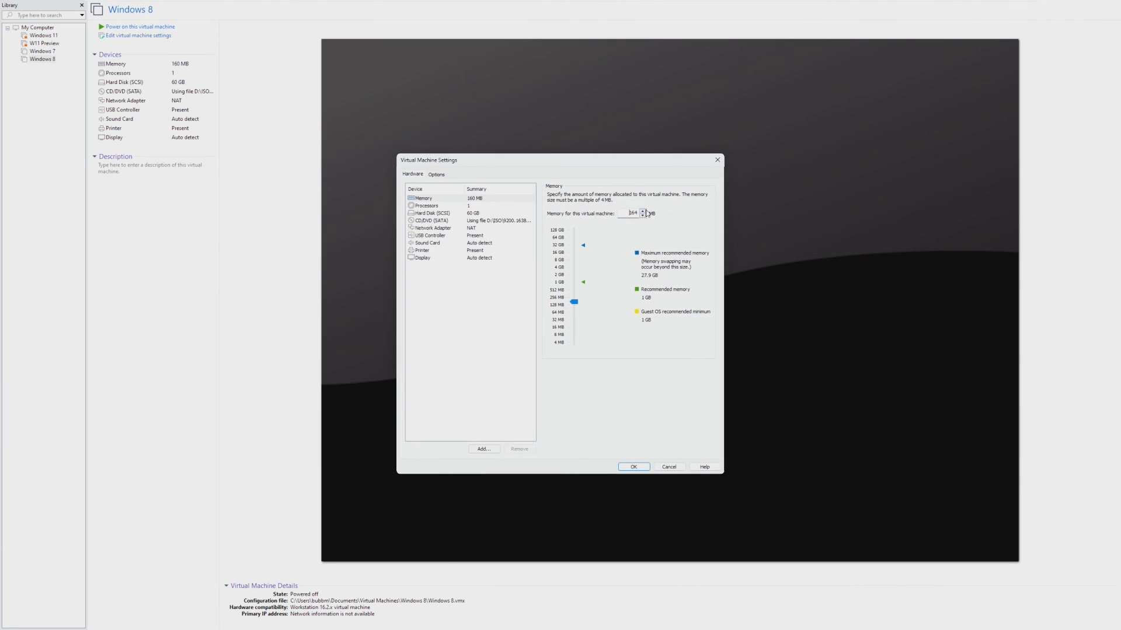
left_click(632, 467)
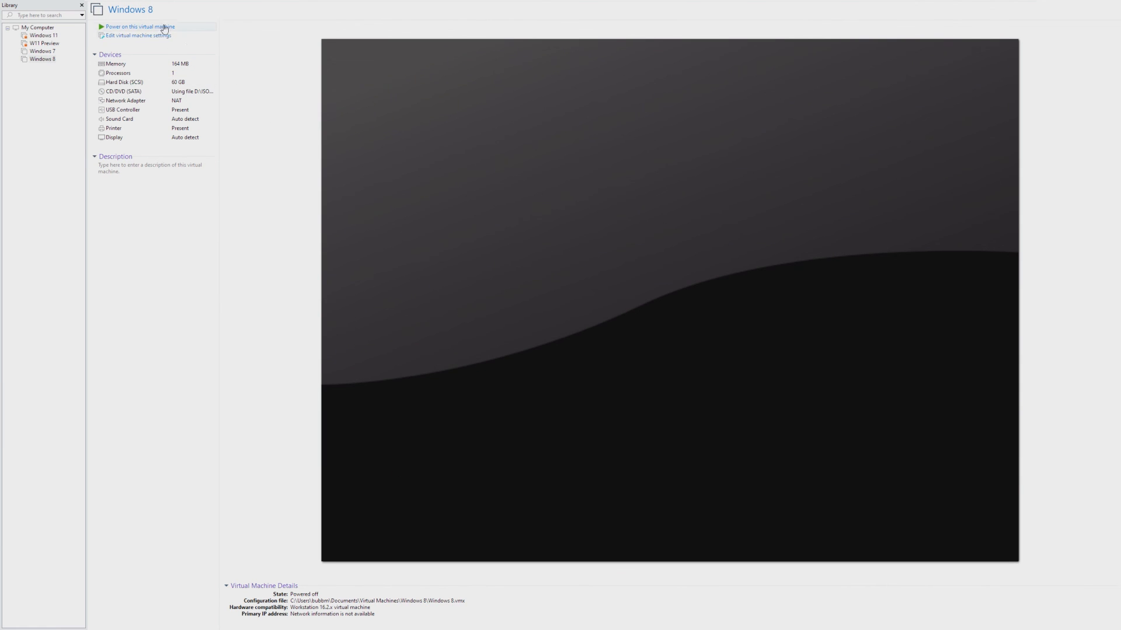
left_click(139, 27)
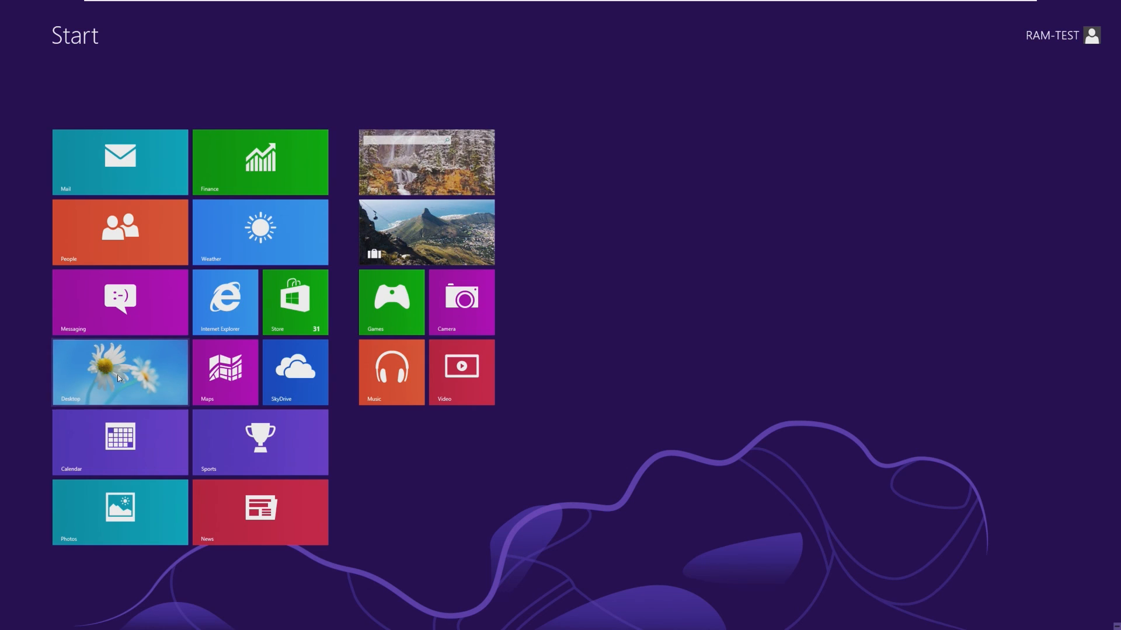
Step: Show Task Manager's memory graph in the guest: 157 MB in use of 164 MB
left_click(119, 372)
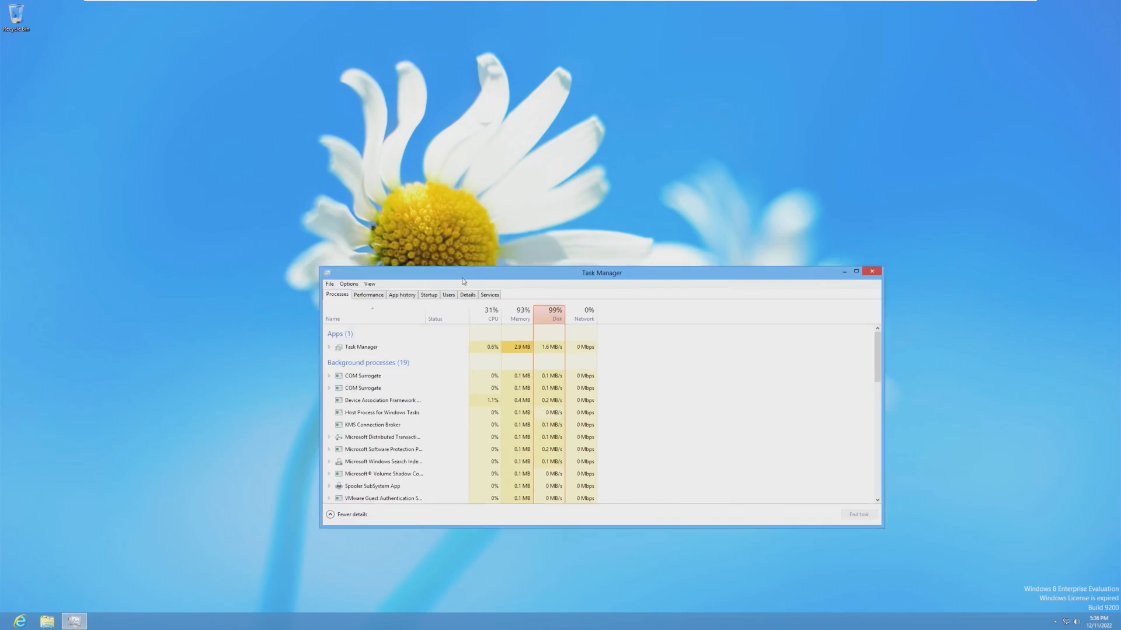
left_click_drag(601, 272, 496, 230)
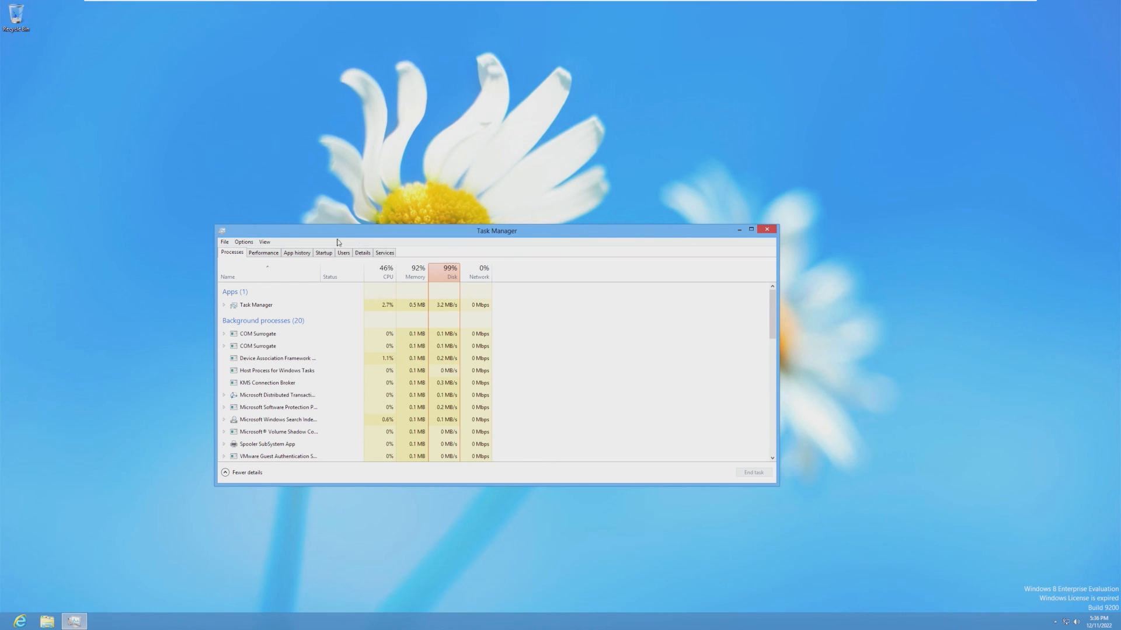
left_click(262, 252)
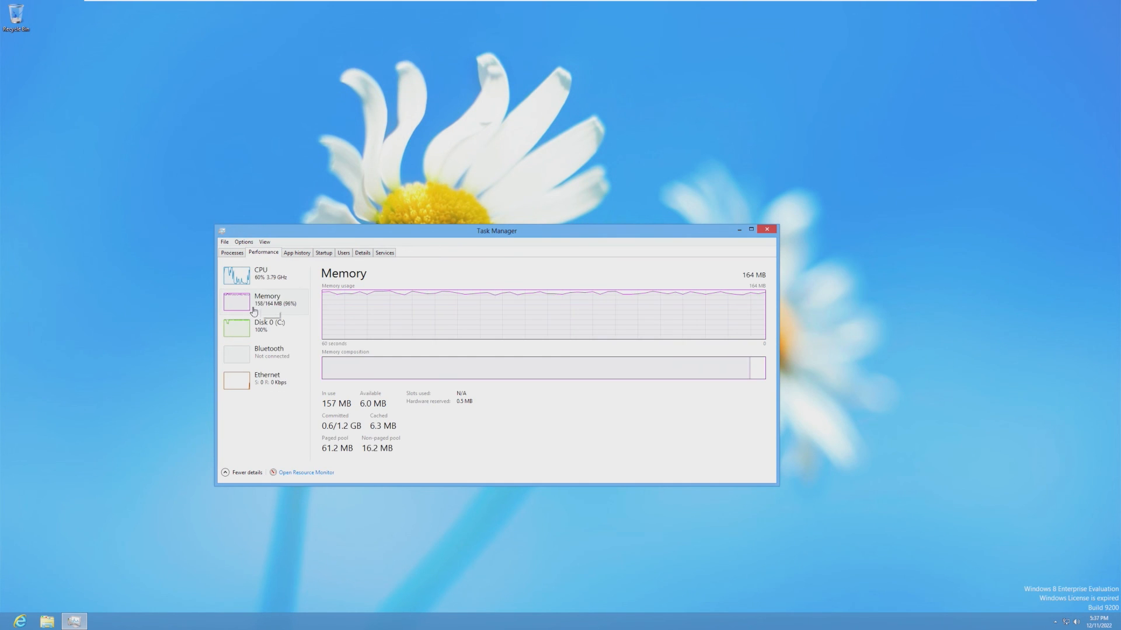